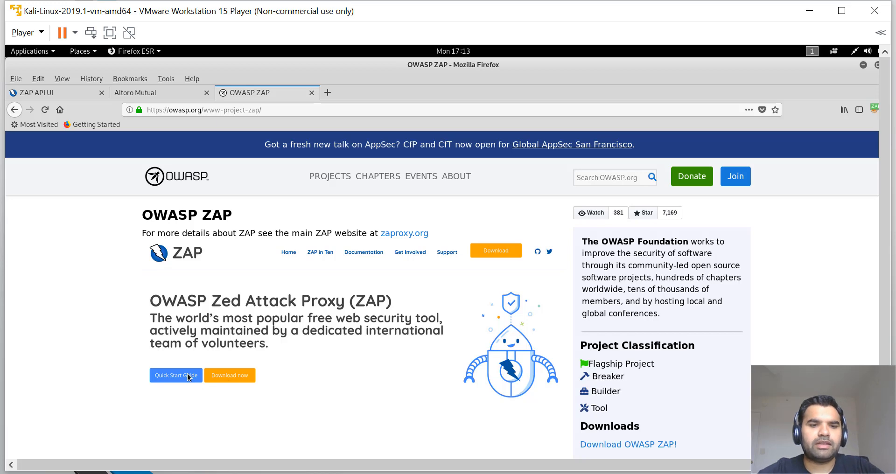
Follow the zaproxy.org link and scroll to the Intro, Automate and Marketplace cards.
click(404, 233)
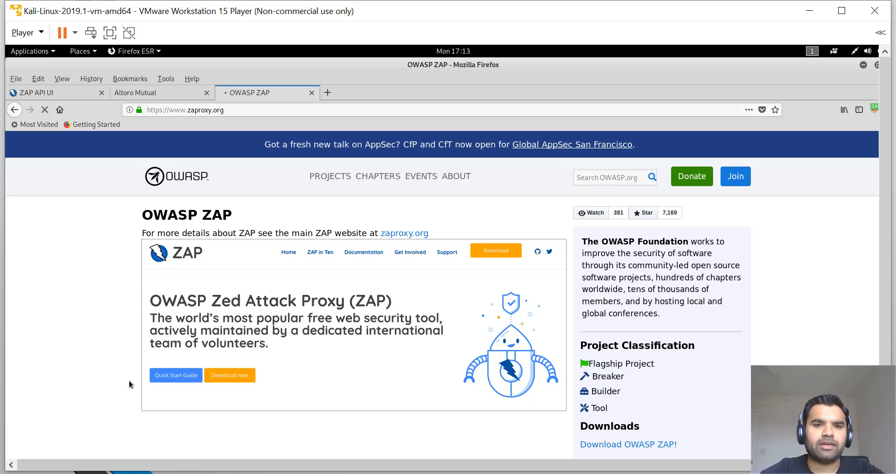
scroll(down, 3)
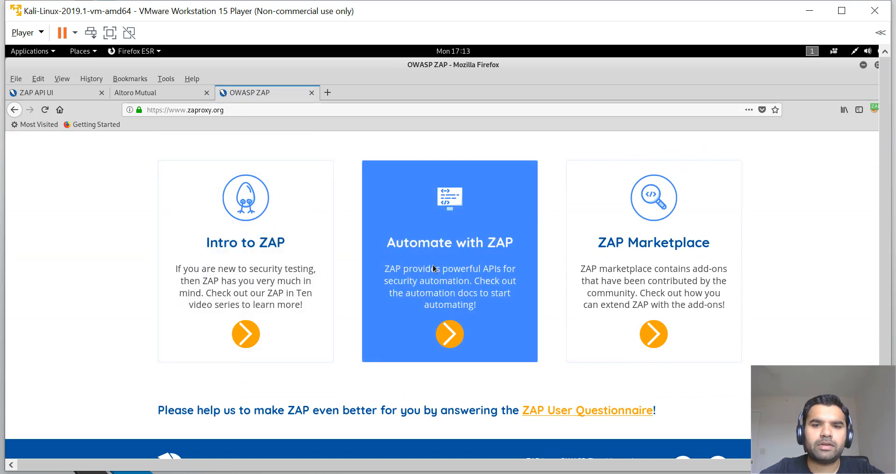
mouse_move(245, 268)
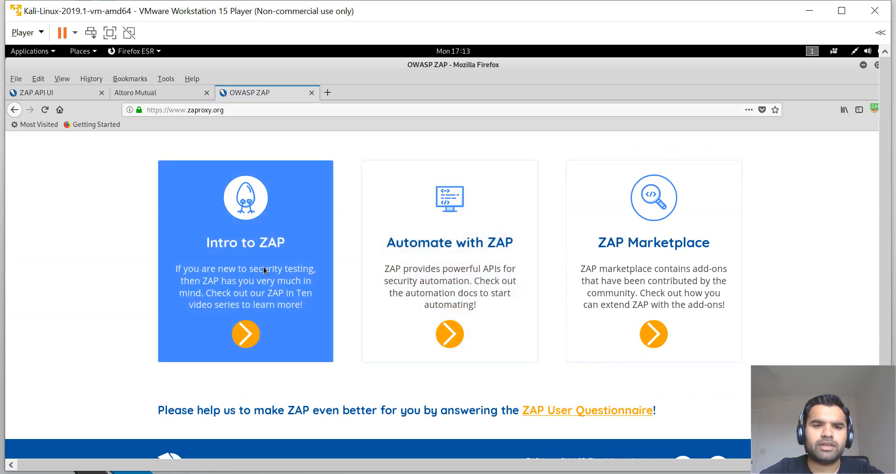
mouse_move(256, 296)
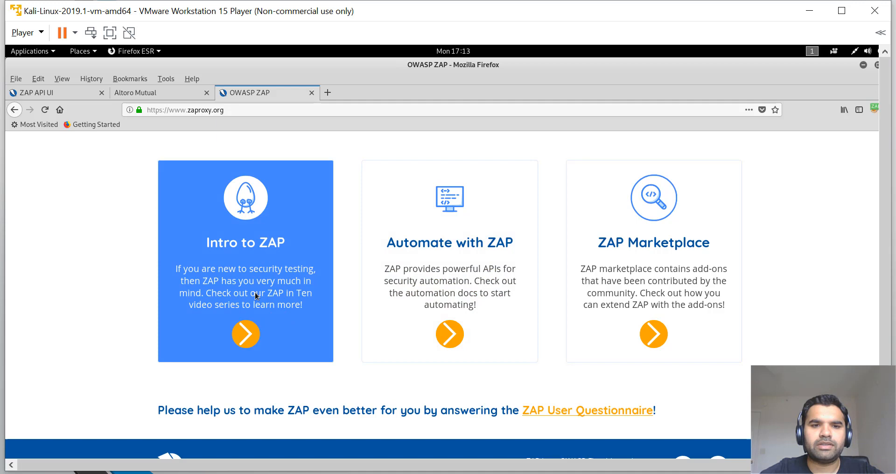
mouse_move(650, 390)
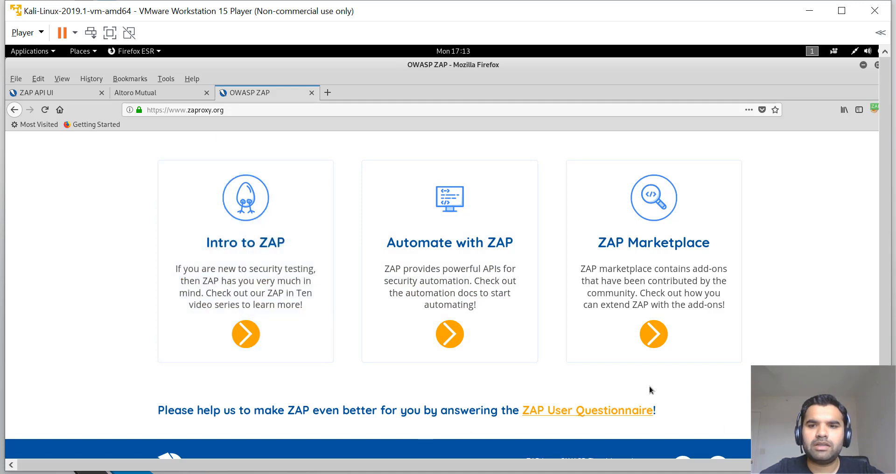
mouse_move(654, 200)
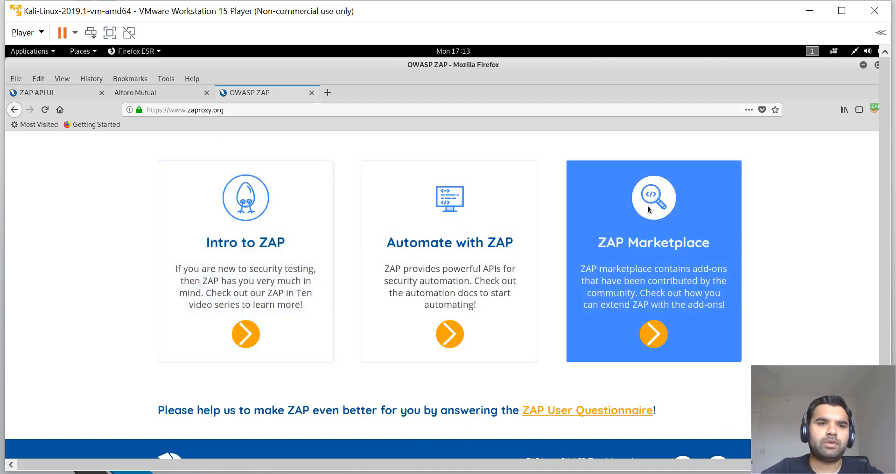
mouse_move(95, 324)
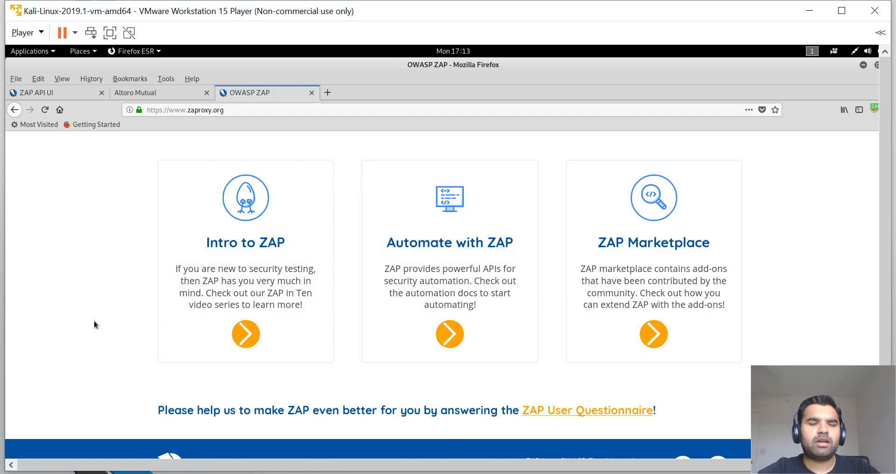
mouse_move(69, 293)
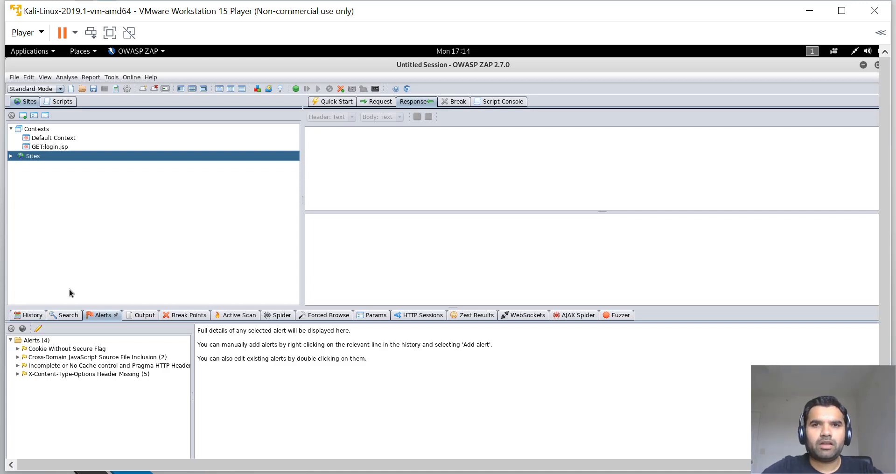
mouse_move(112, 86)
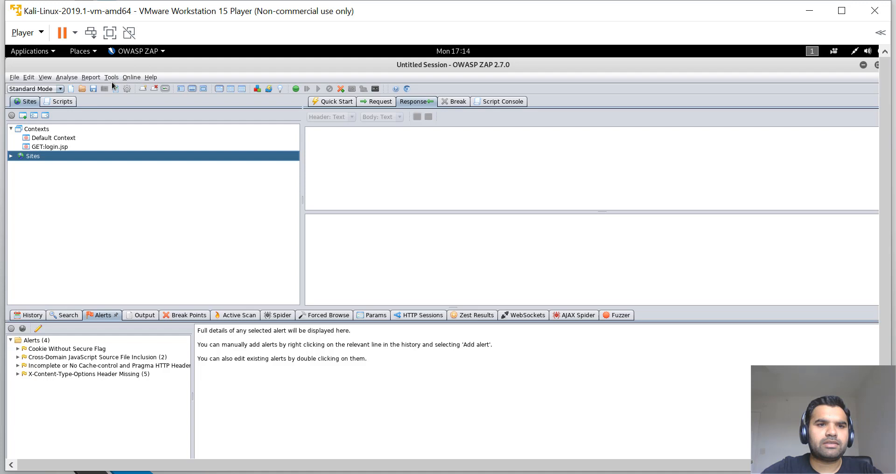
Save the root CA certificate from Options > Dynamic SSL Certificates as owasp_zap_root_ca.cer.
click(111, 77)
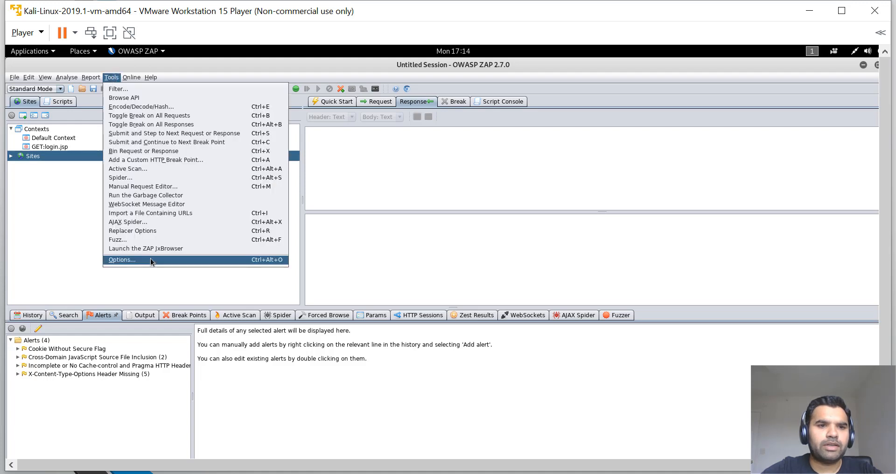
click(121, 260)
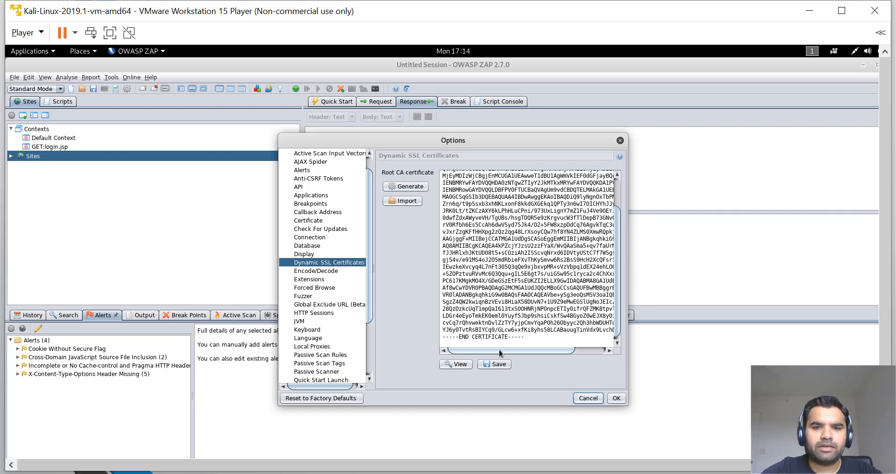
click(493, 364)
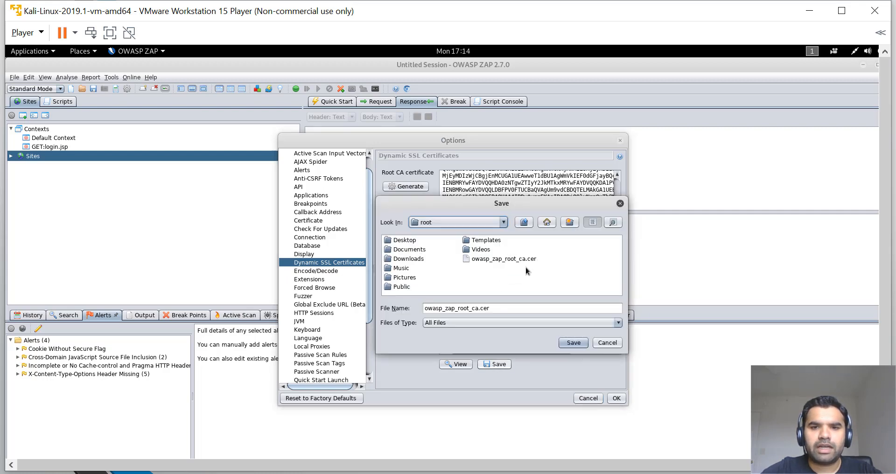
click(572, 343)
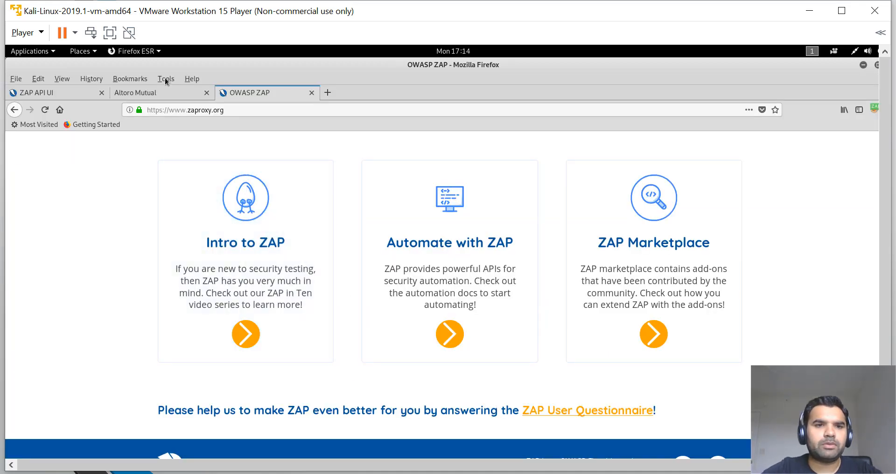
Open Privacy & Security certificates, view Authorities, start an Import, then close the manager.
click(61, 79)
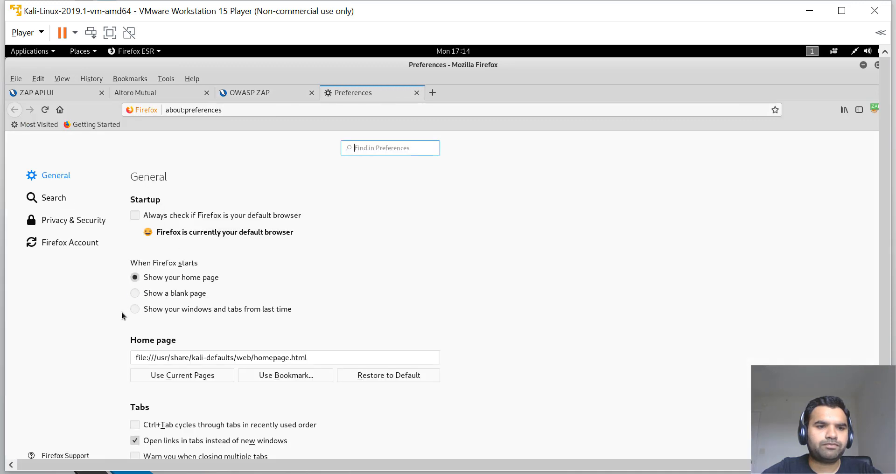
click(73, 220)
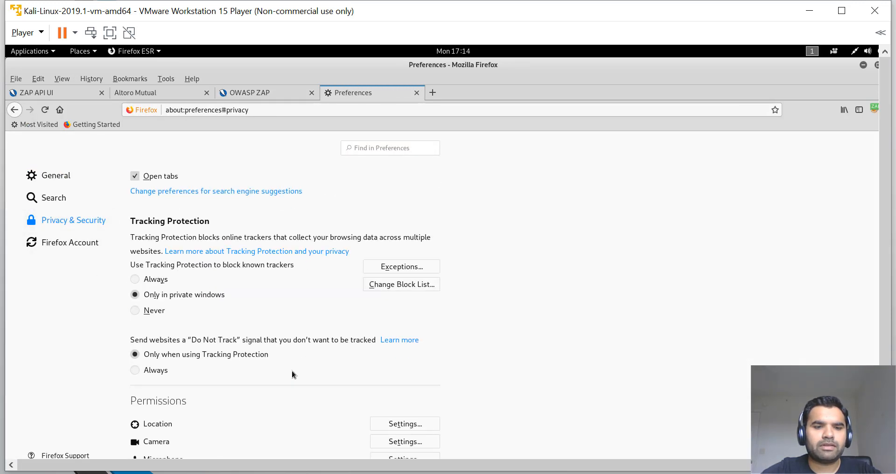
scroll(down, 3)
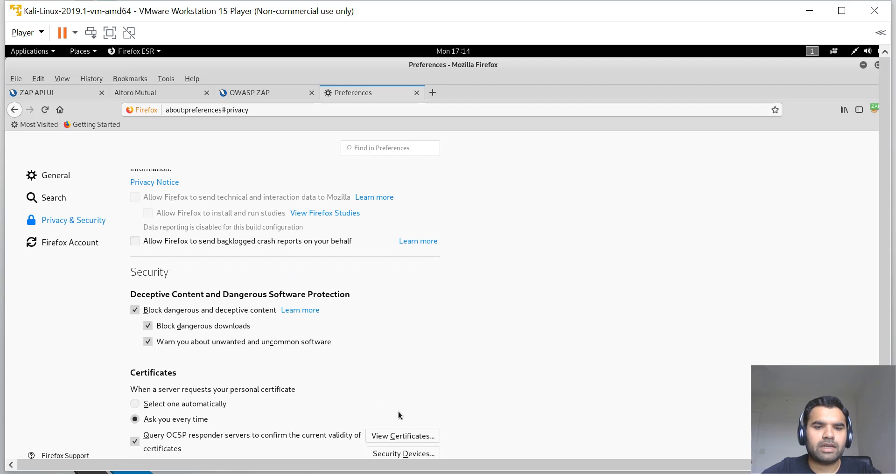
click(402, 436)
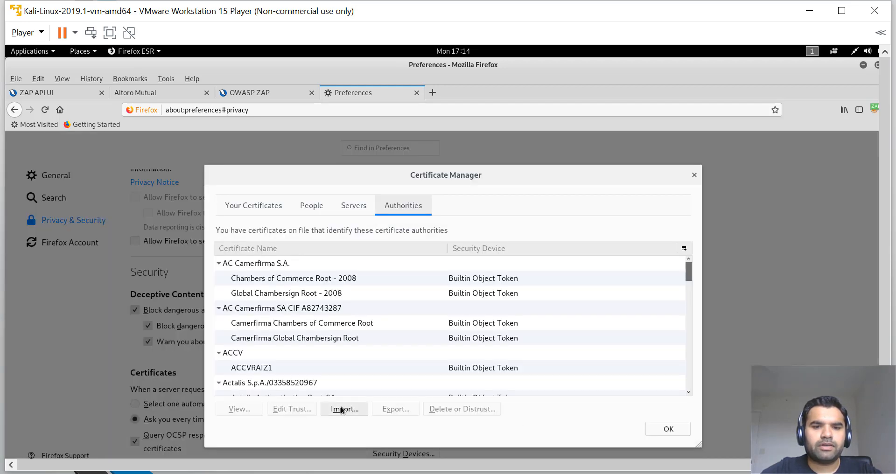
click(344, 408)
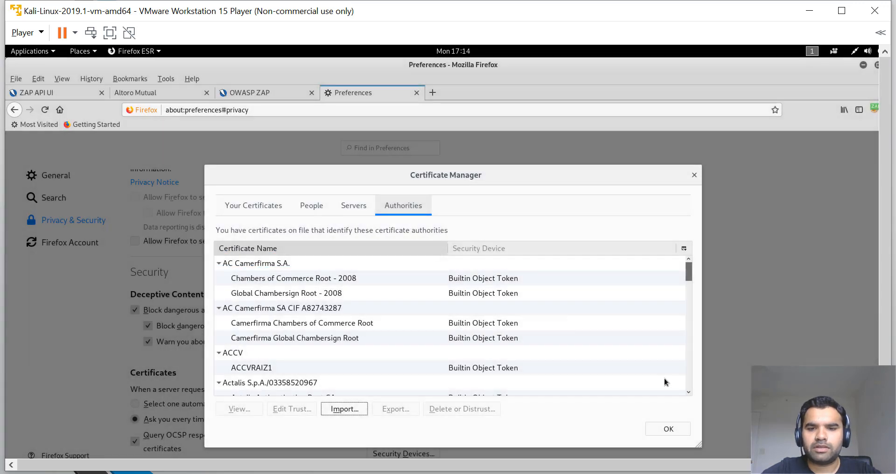
click(668, 429)
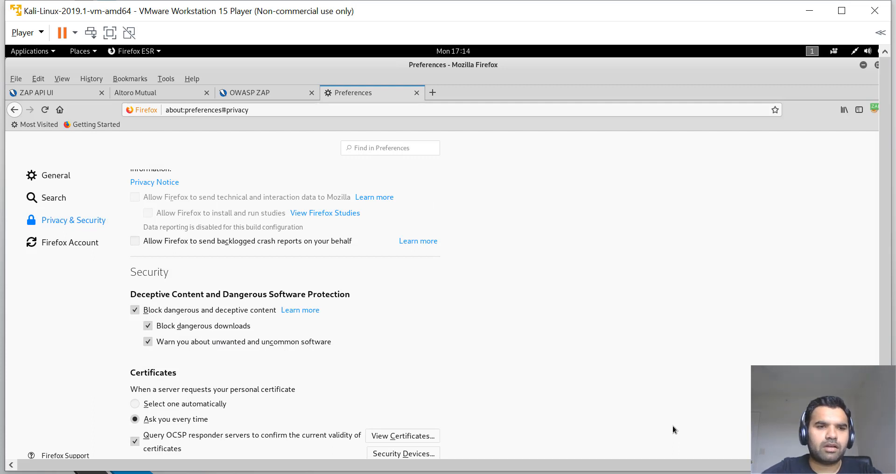
mouse_move(447, 179)
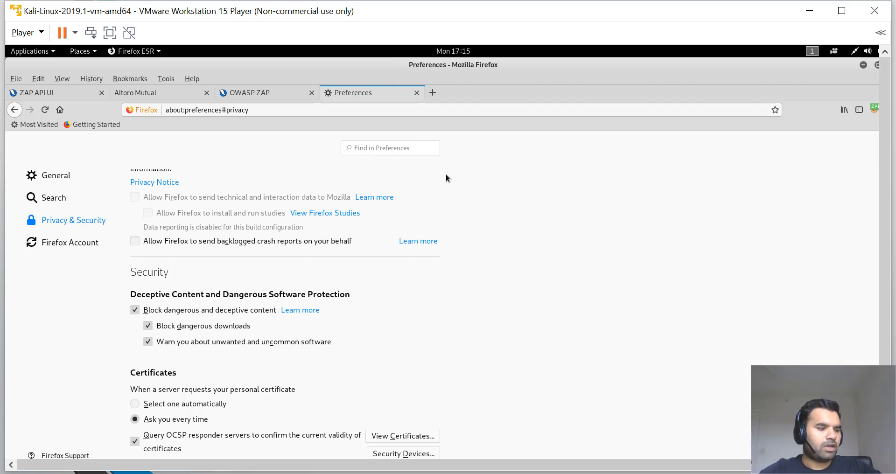
mouse_move(425, 237)
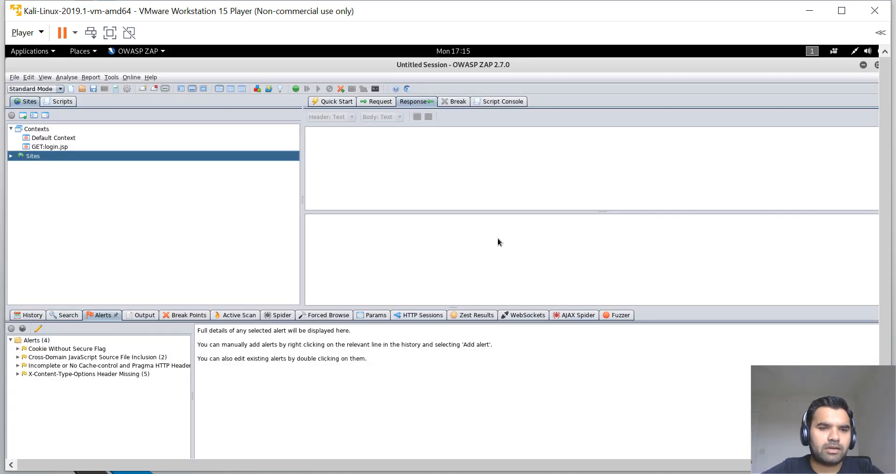
mouse_move(339, 187)
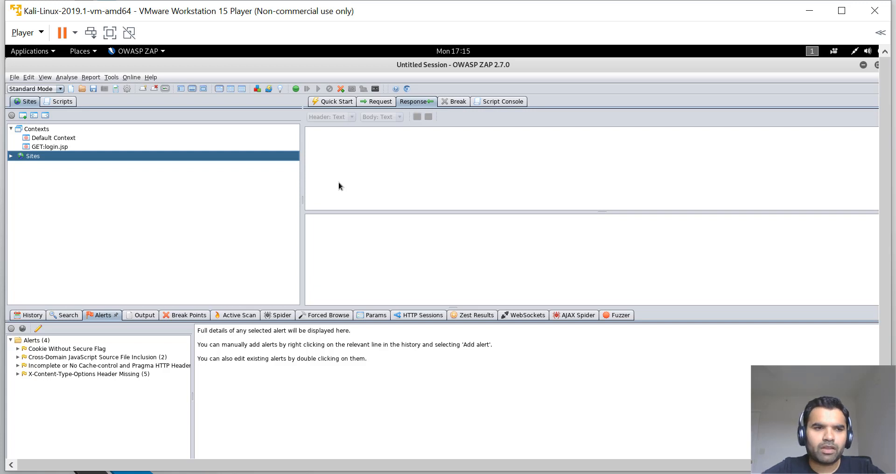
click(13, 77)
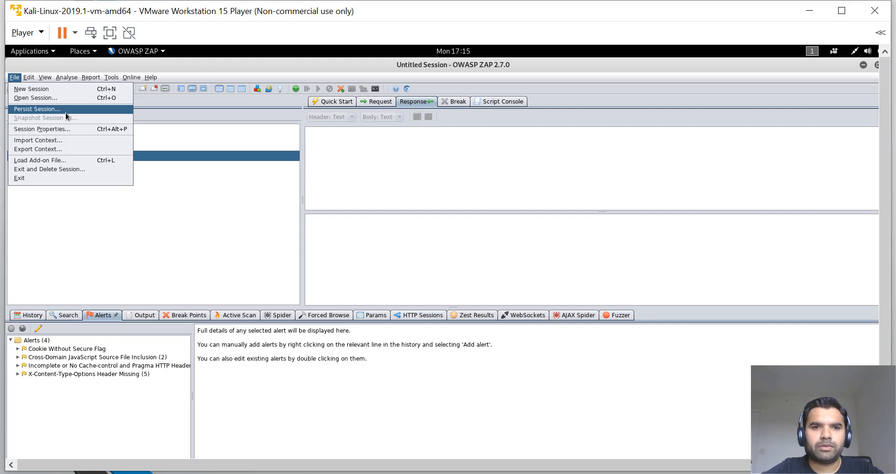
mouse_move(259, 220)
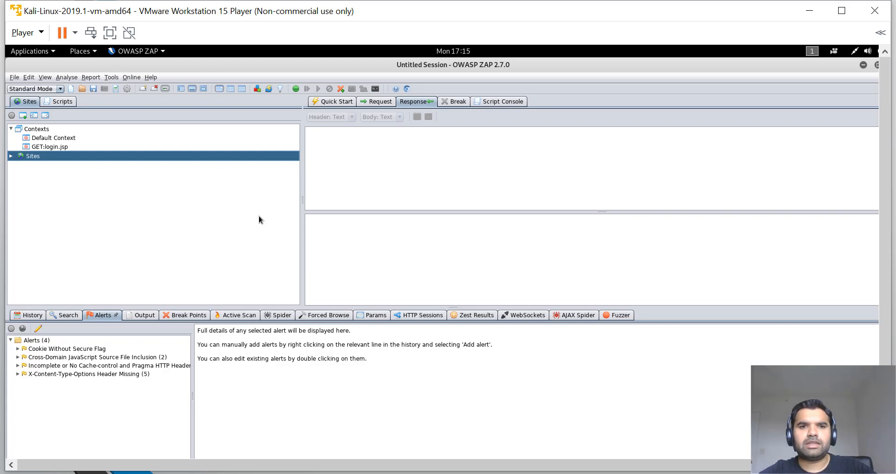
mouse_move(192, 164)
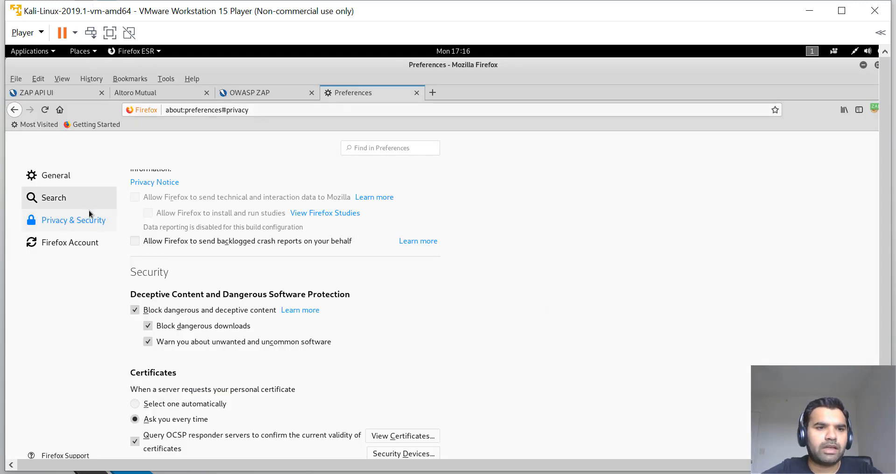
Set a manual proxy of 127.0.0.1:8080 for all protocols and return to ZAP's welcome page.
click(55, 175)
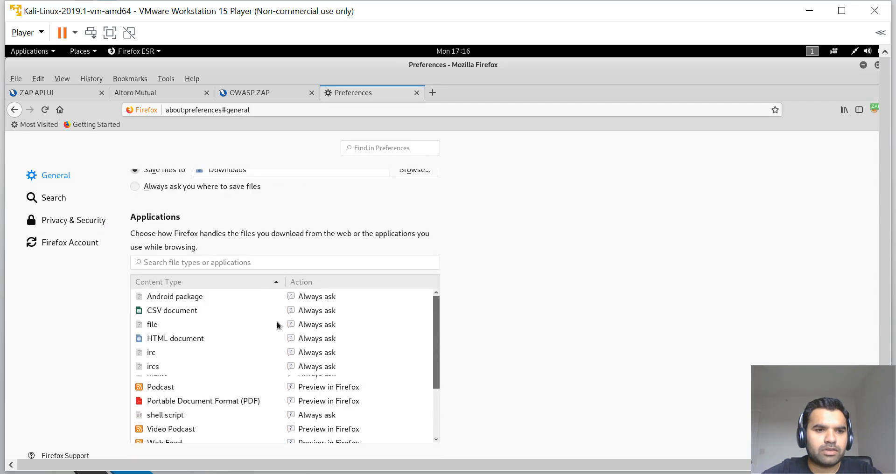
scroll(up, 3)
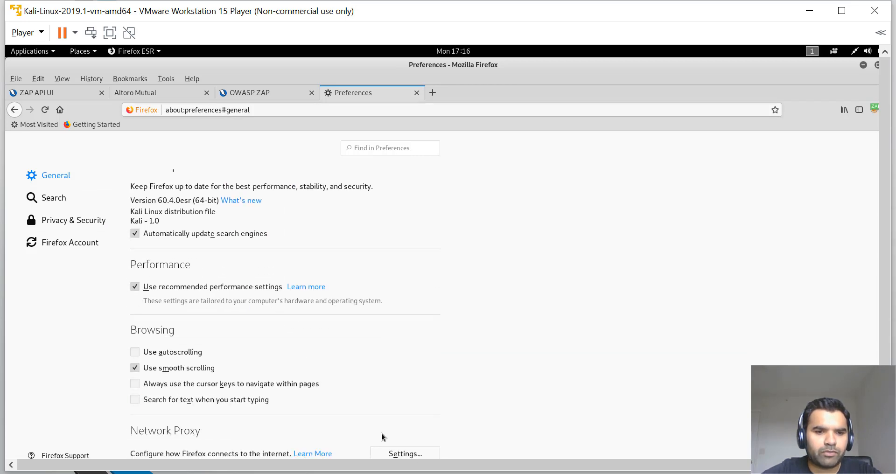
click(405, 453)
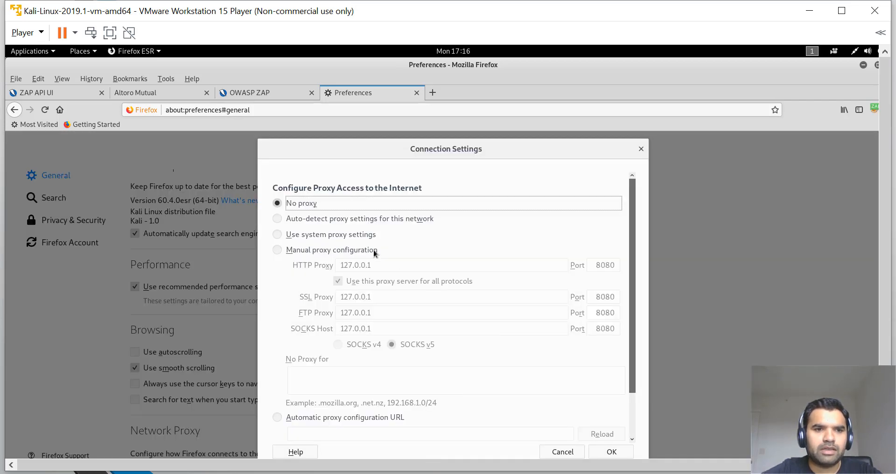
click(278, 250)
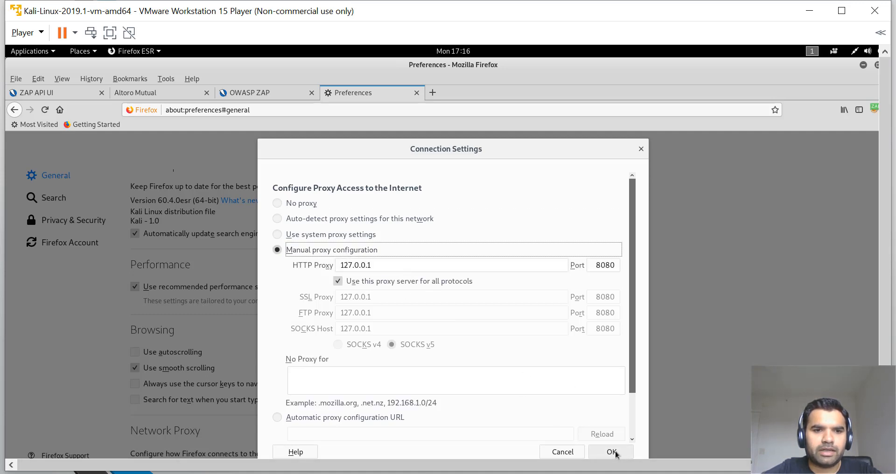
click(610, 452)
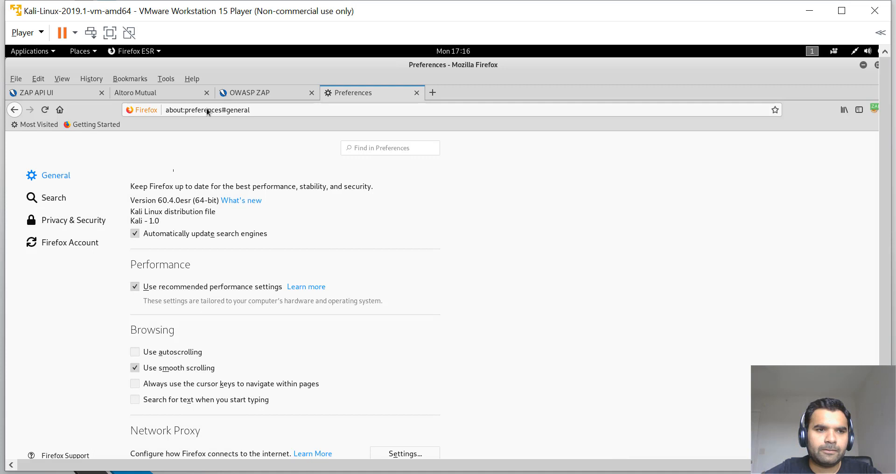
click(37, 93)
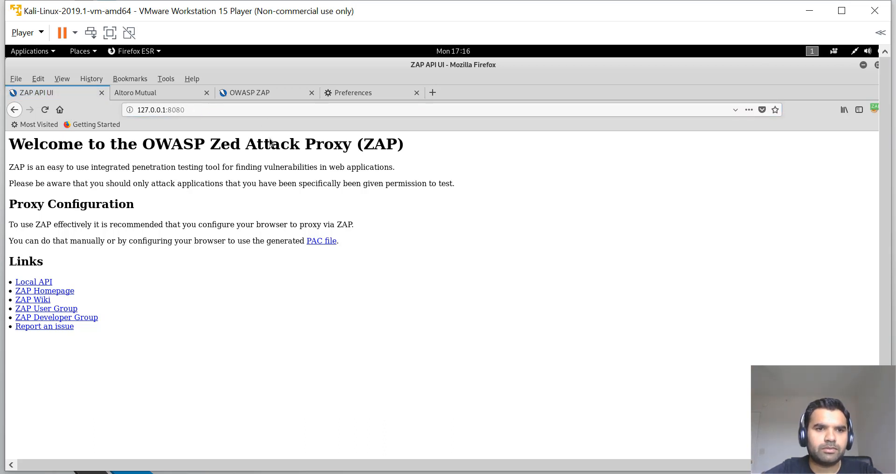
Switch to the Altoro Mutual tab to reload demo.testfire.net/login.jsp through ZAP.
click(160, 92)
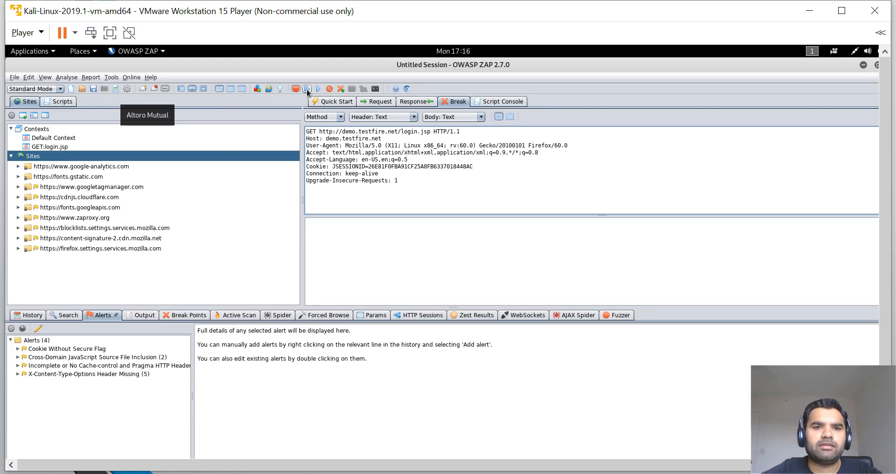
mouse_move(307, 89)
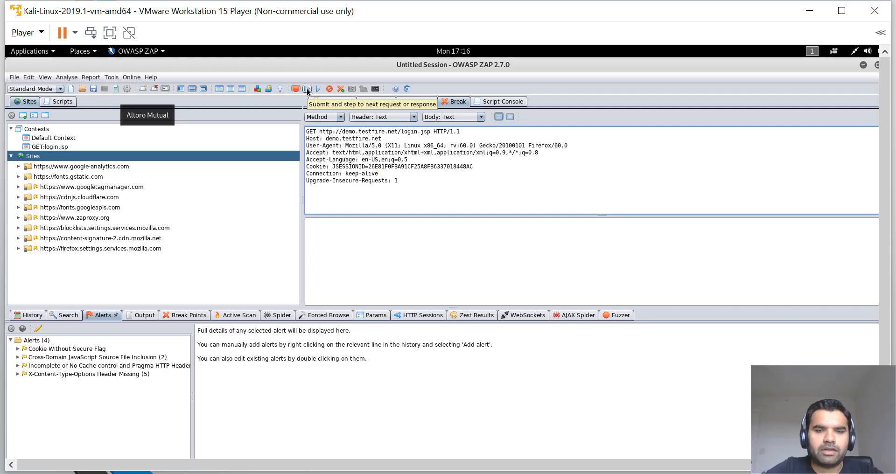
Forward the intercepted login request and expand demo.testfire.net in the Sites tree.
click(307, 89)
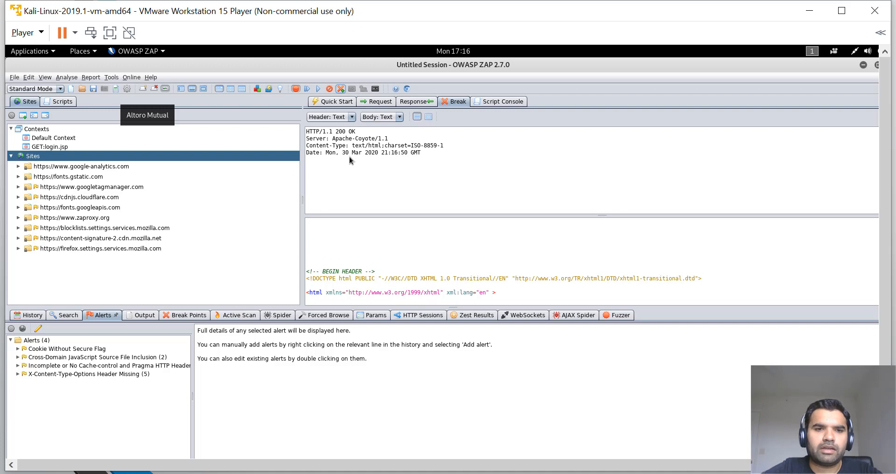
mouse_move(314, 120)
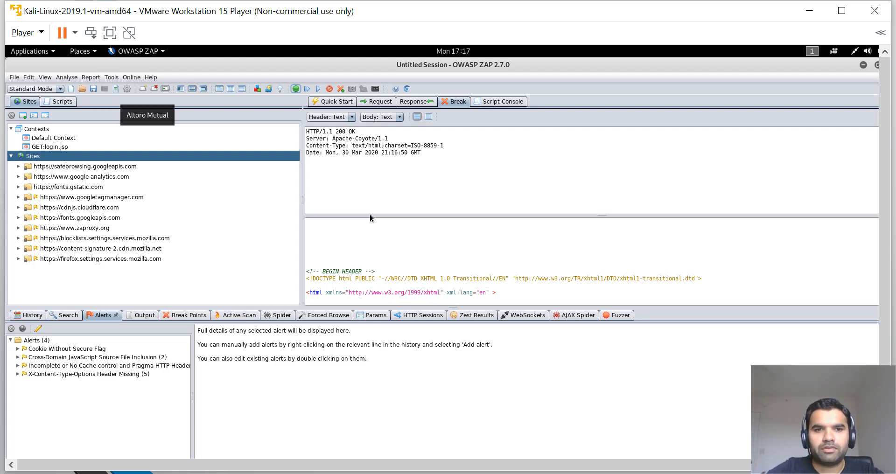
mouse_move(2, 165)
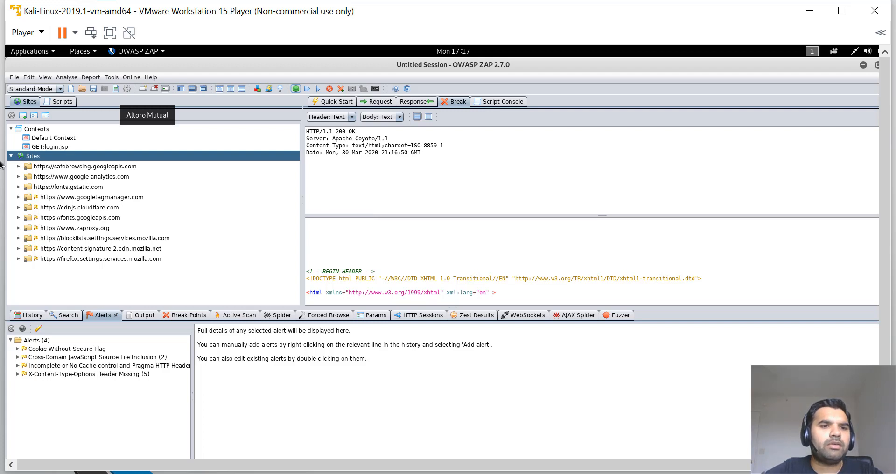
mouse_move(80, 197)
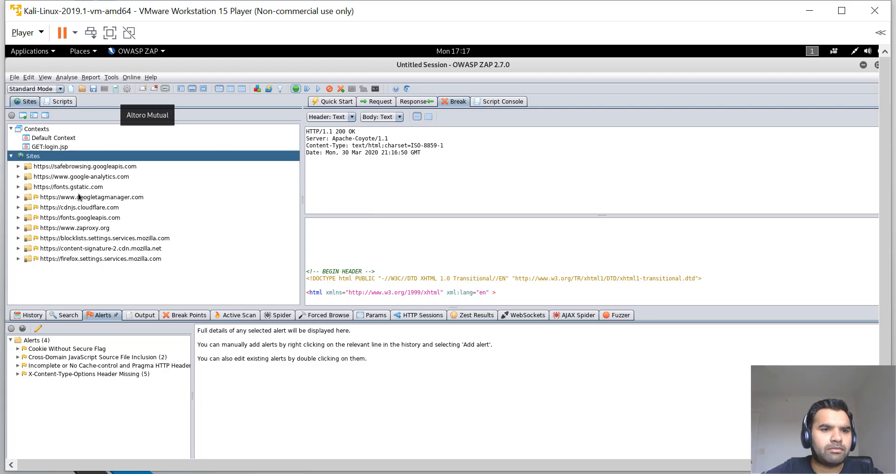
click(18, 258)
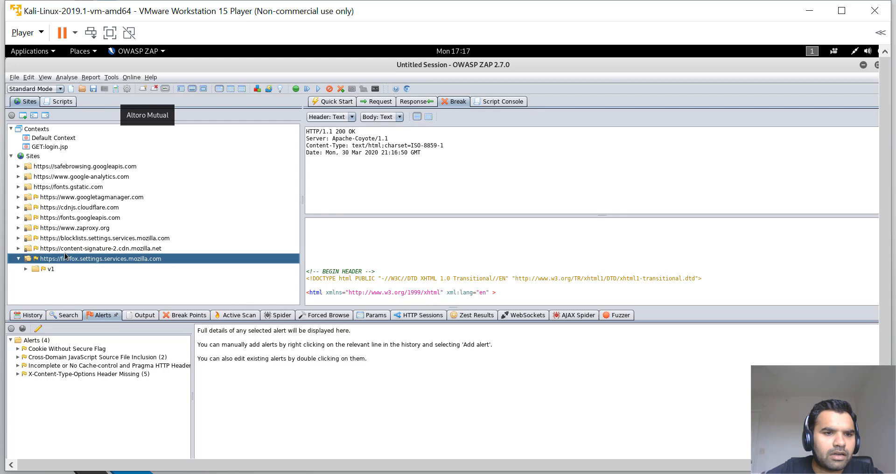
mouse_move(172, 255)
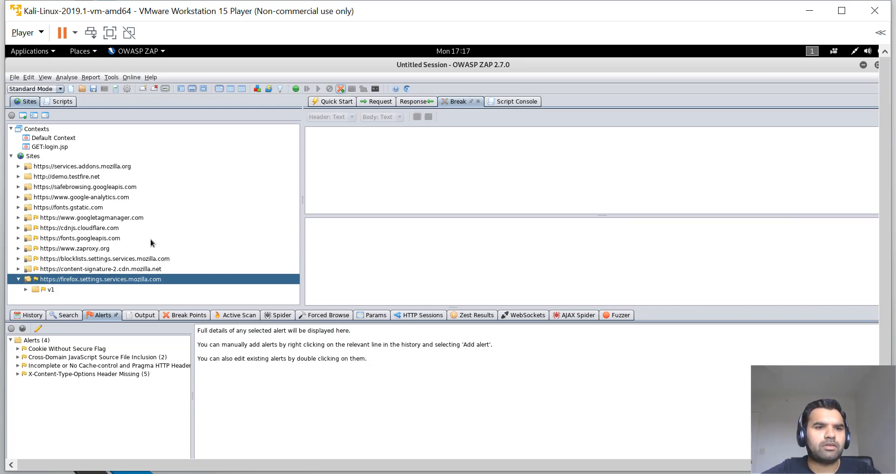
scroll(up, 3)
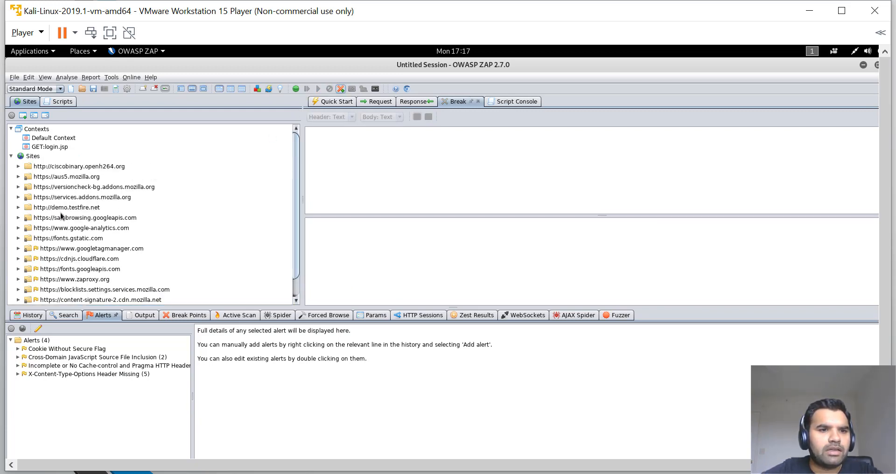
click(18, 207)
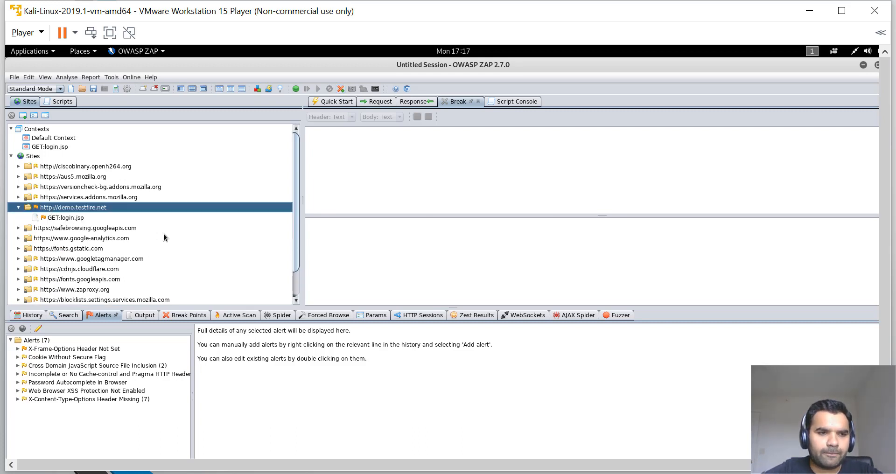
mouse_move(79, 227)
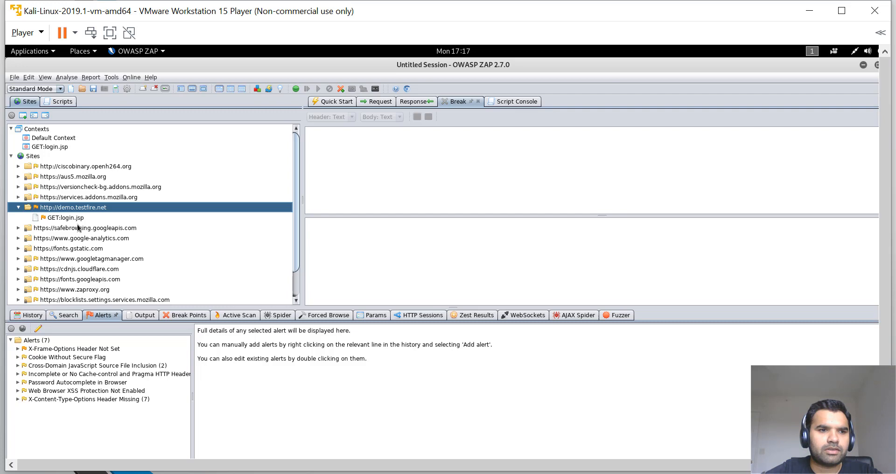
Include GET:login.jsp in Default Context with form-based authentication targeting login.jsp.
right_click(65, 217)
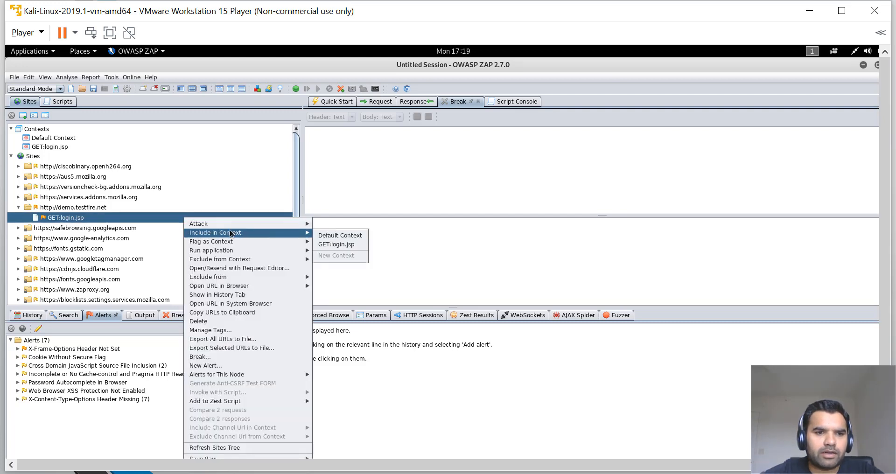
click(339, 235)
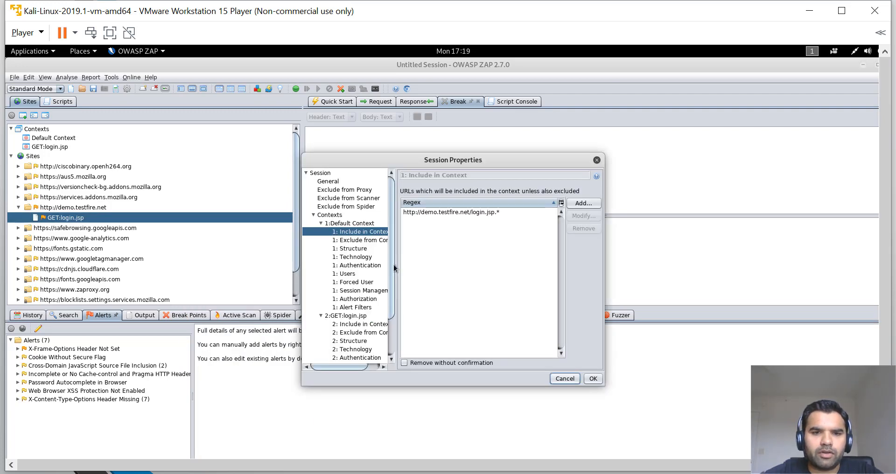
click(357, 266)
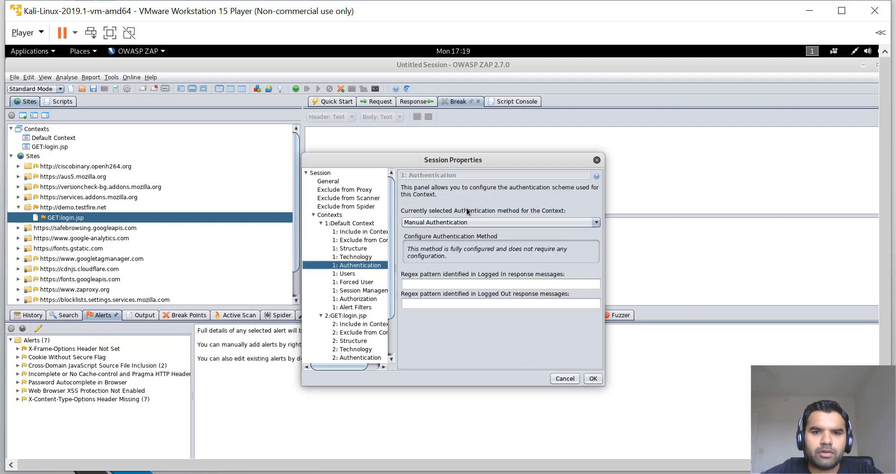
click(500, 222)
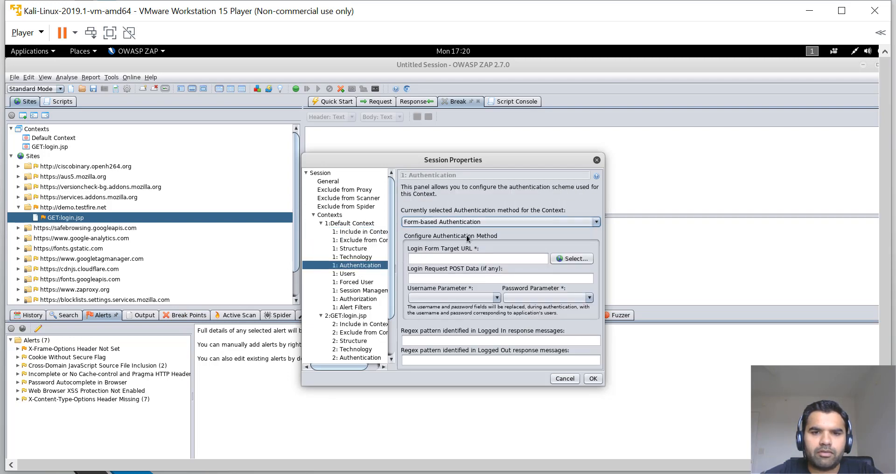
click(572, 259)
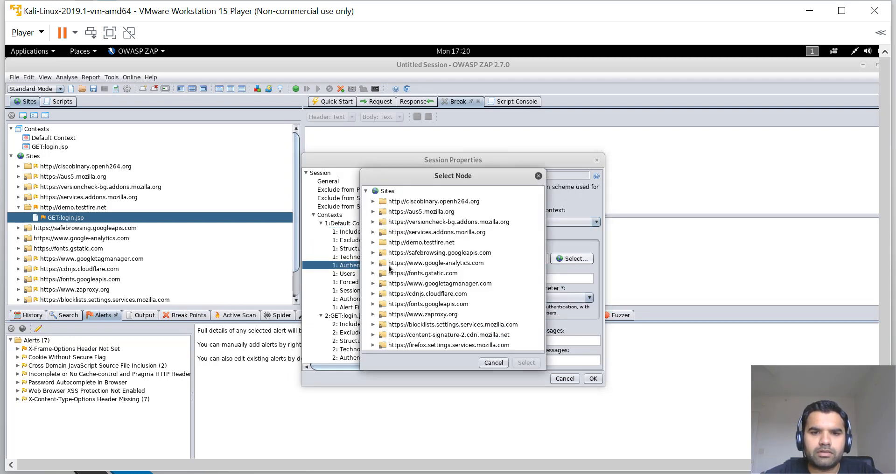
click(373, 241)
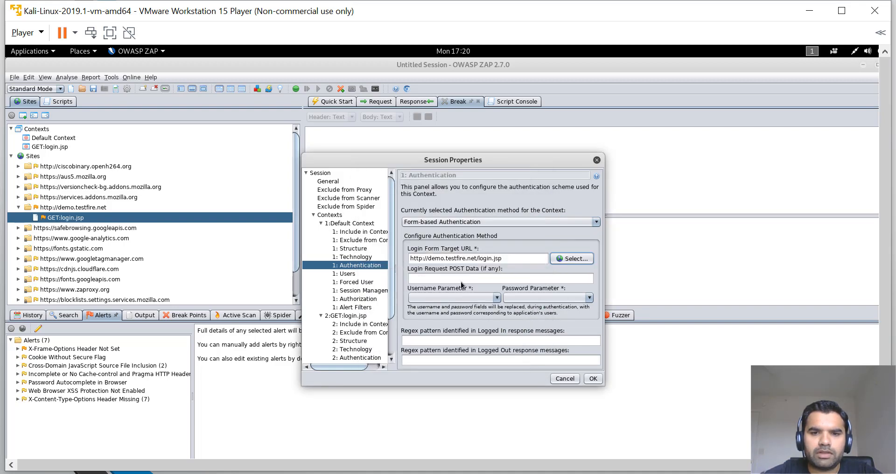
click(499, 279)
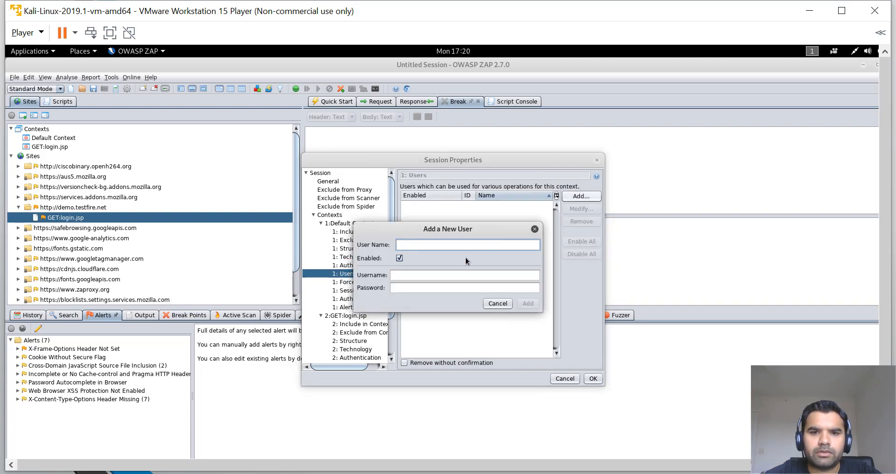
text(admin)
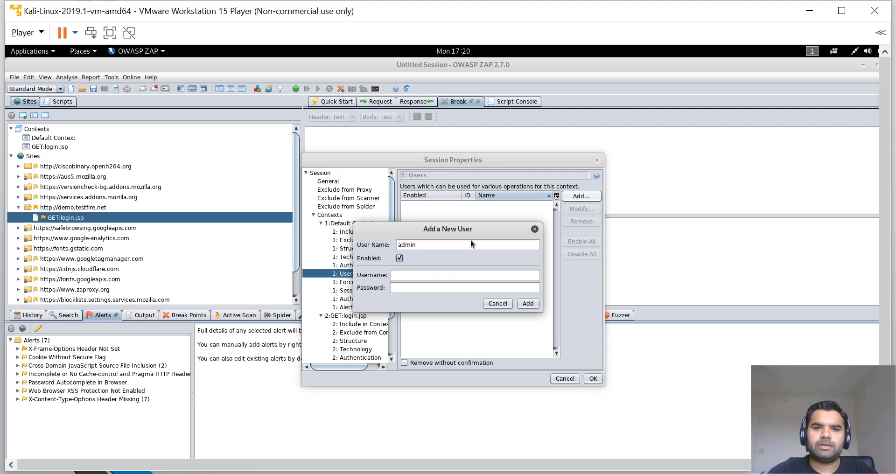
text(admin)
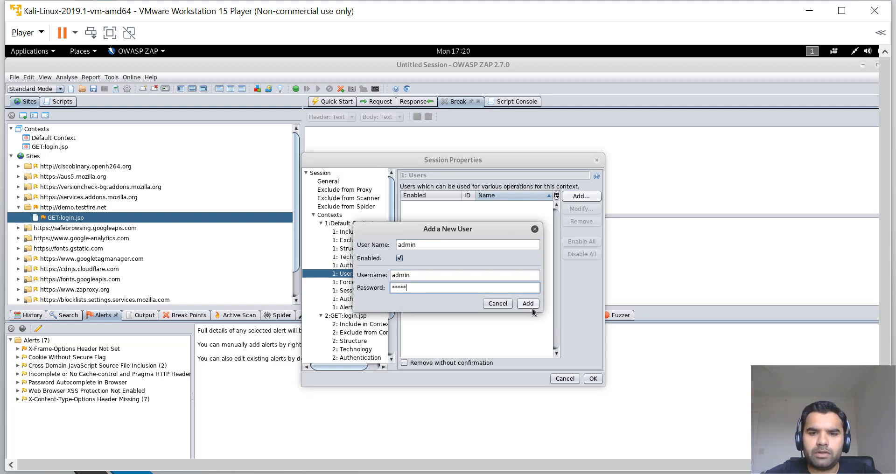
click(527, 303)
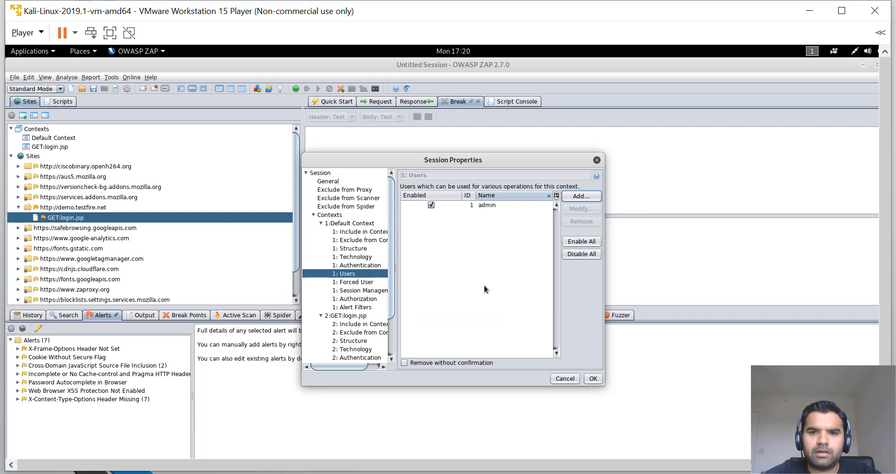
mouse_move(359, 302)
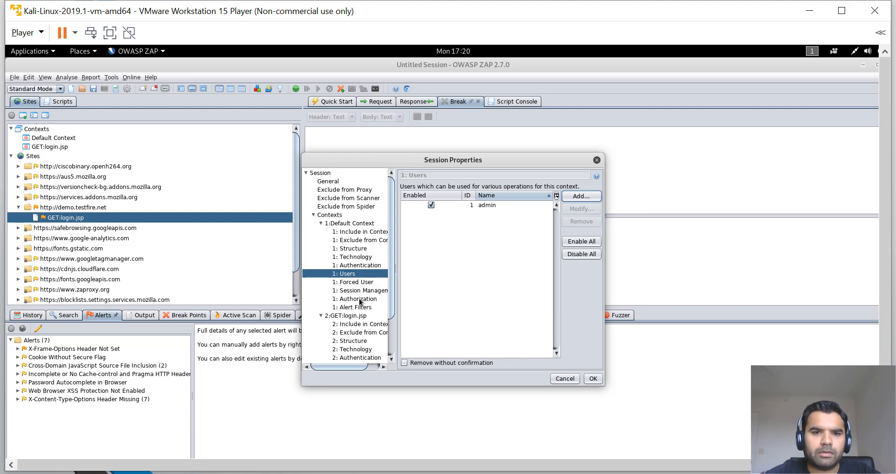
mouse_move(584, 370)
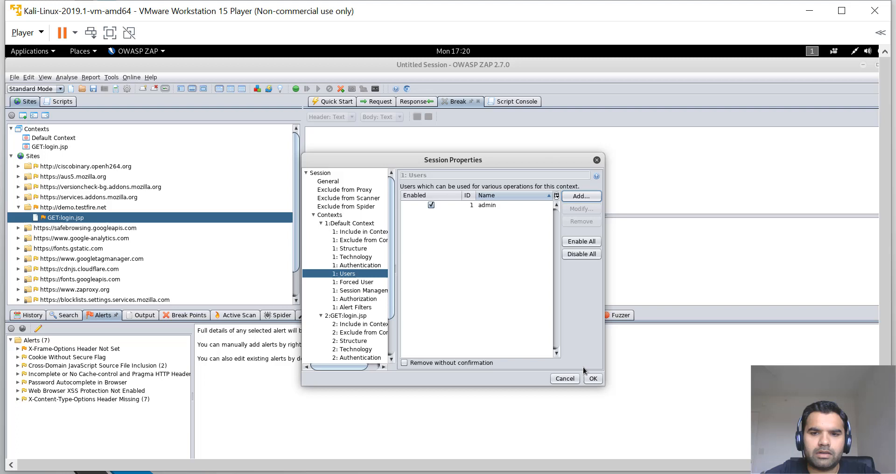
click(593, 378)
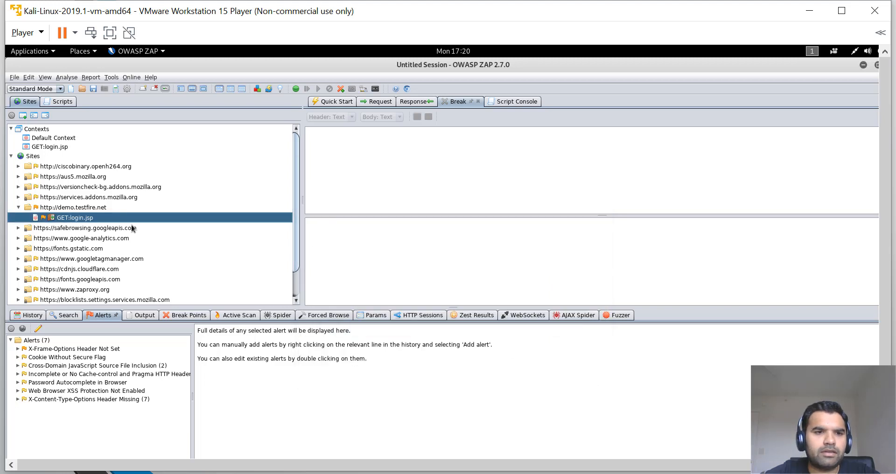
right_click(73, 217)
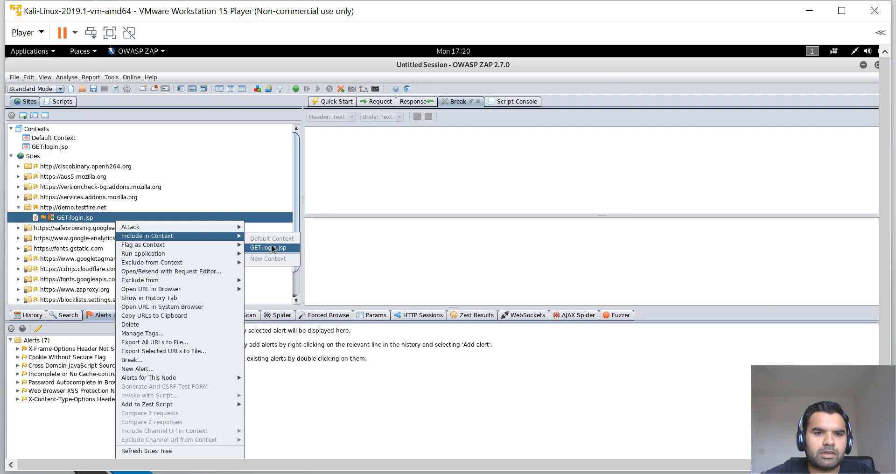
click(267, 247)
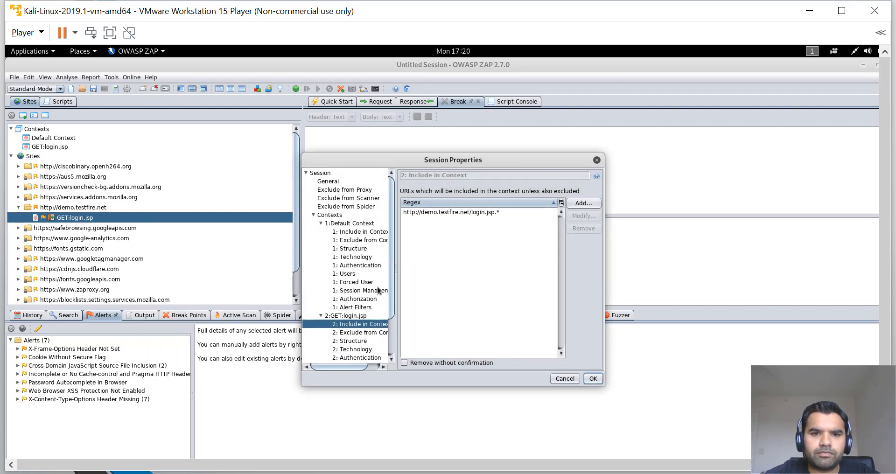
click(347, 274)
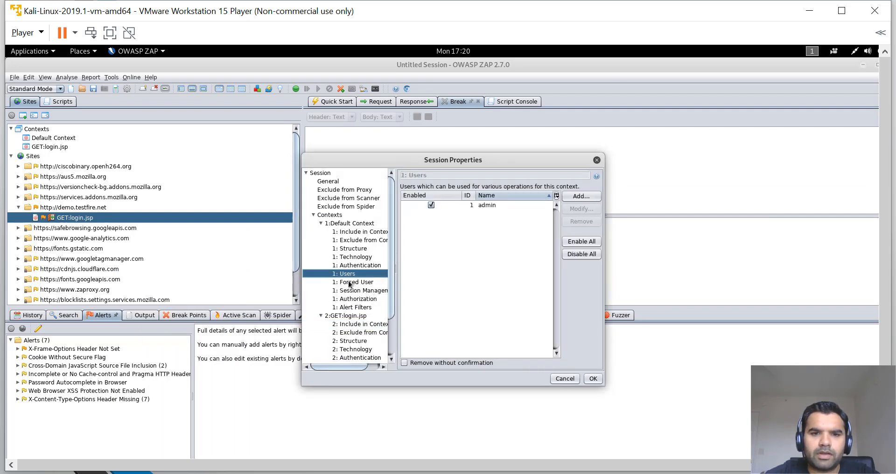
click(361, 290)
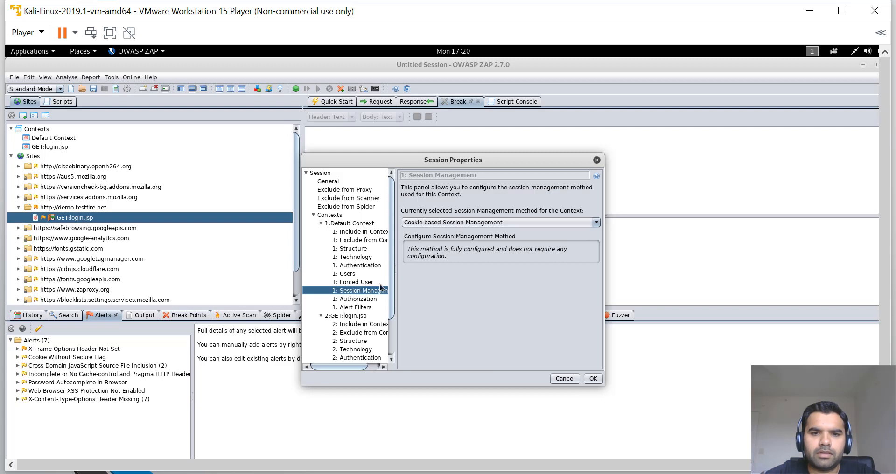
click(357, 265)
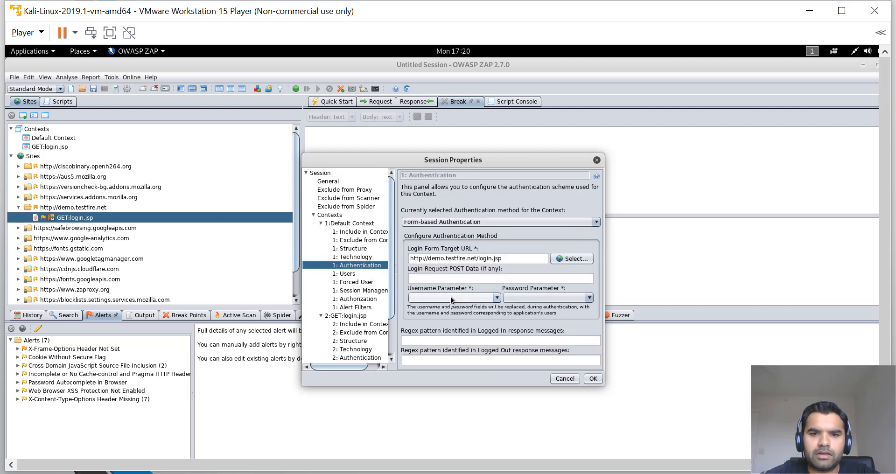
click(498, 278)
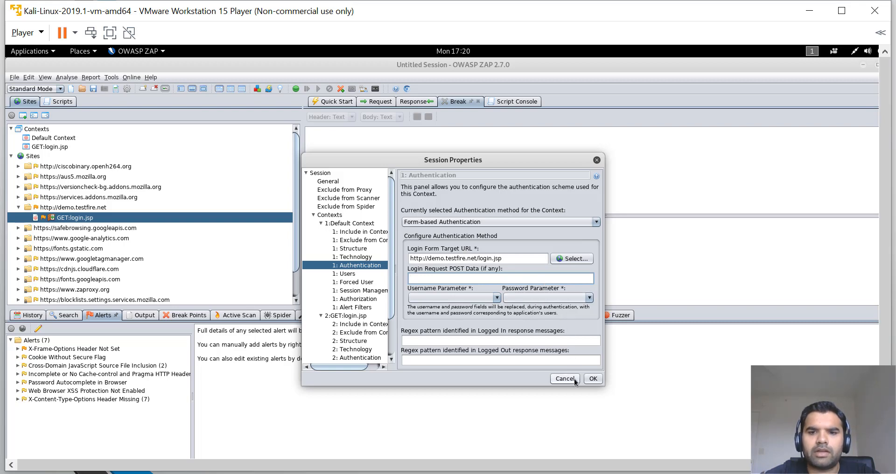
click(565, 379)
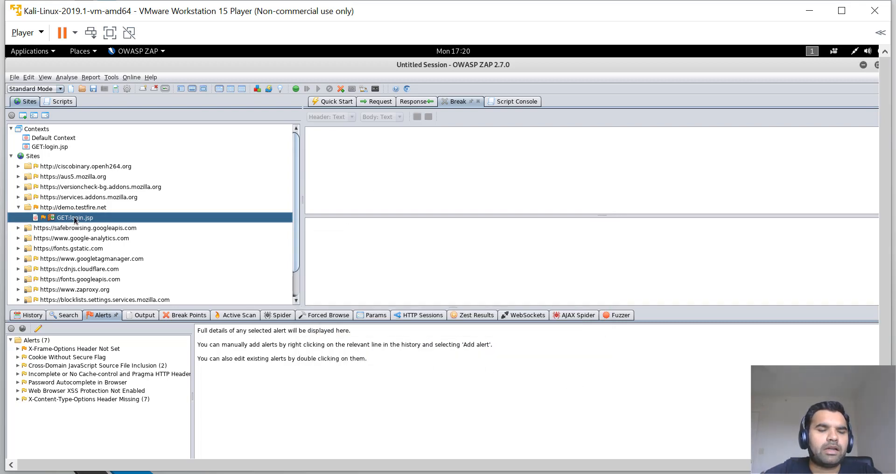
Start an Active Scan on GET:login.jsp after checking its Technology and Scope tabs.
right_click(71, 218)
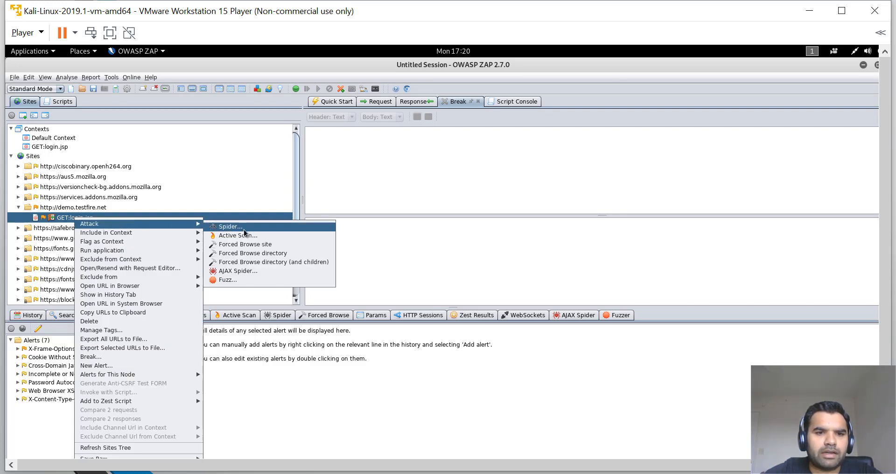
click(237, 235)
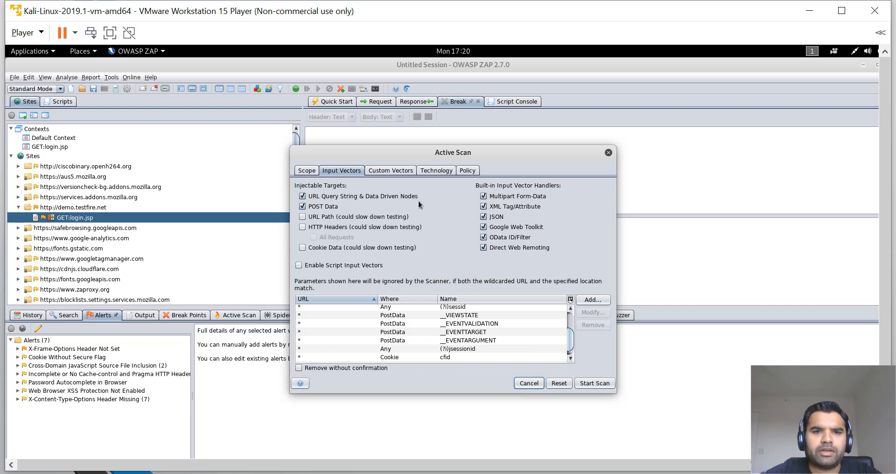
click(435, 170)
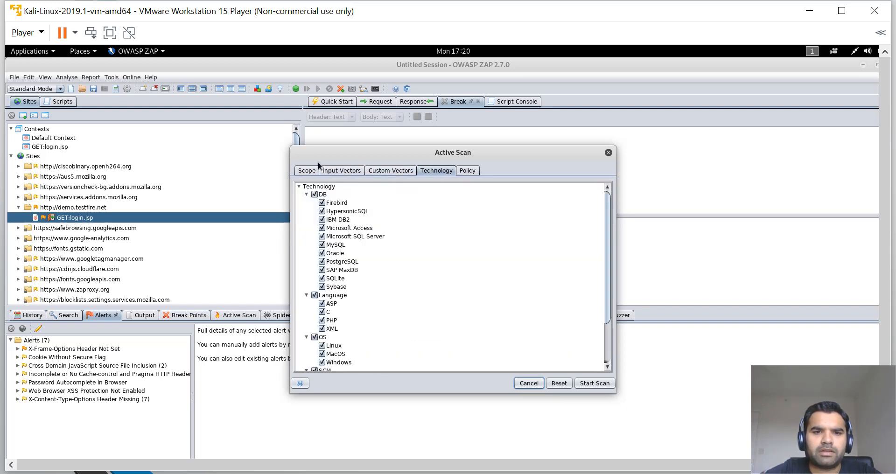
click(306, 171)
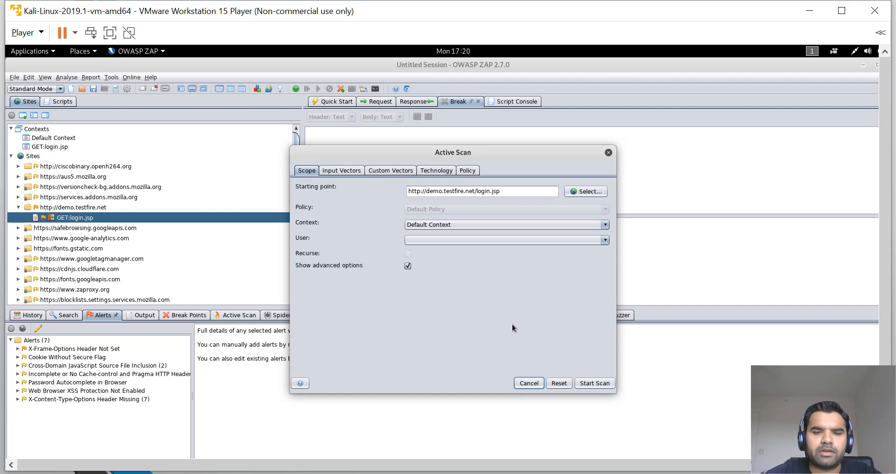
click(594, 383)
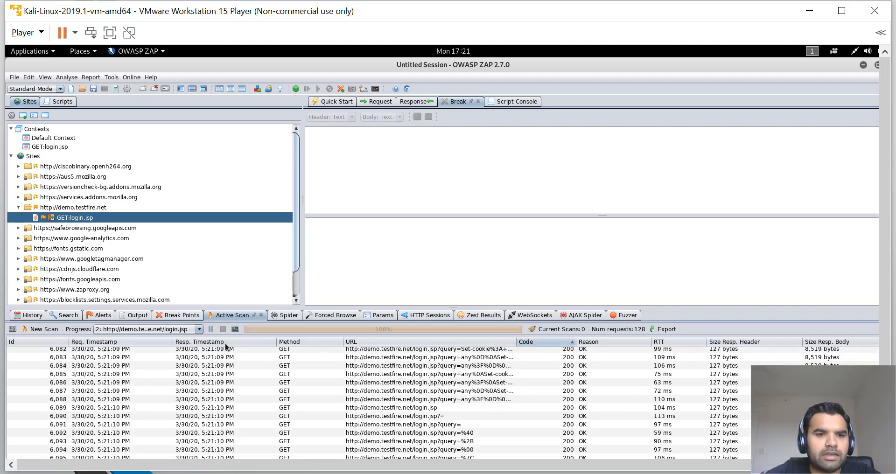
Expand the alert groups and read X-Frame-Options, Cross-Domain JavaScript and Cookie Without Secure Flag details.
click(101, 315)
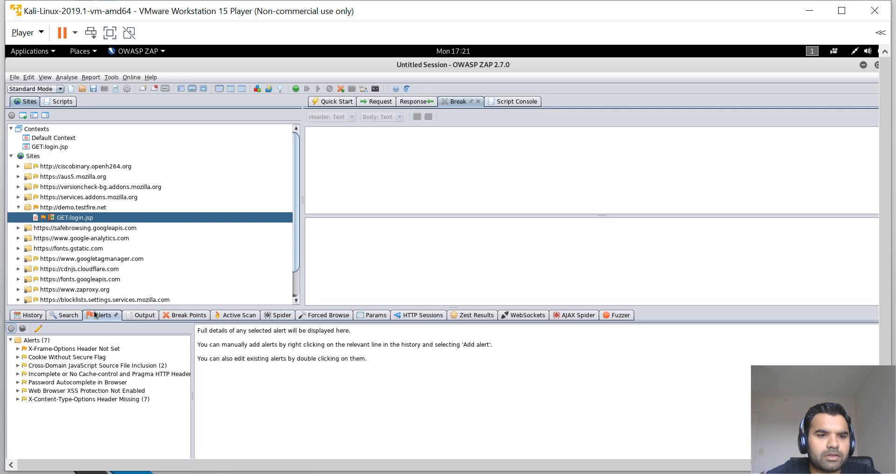
mouse_move(30, 403)
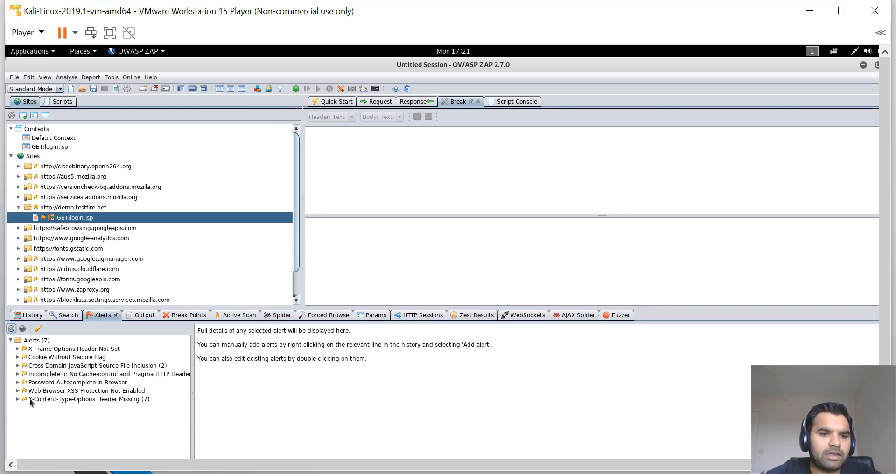
mouse_move(16, 397)
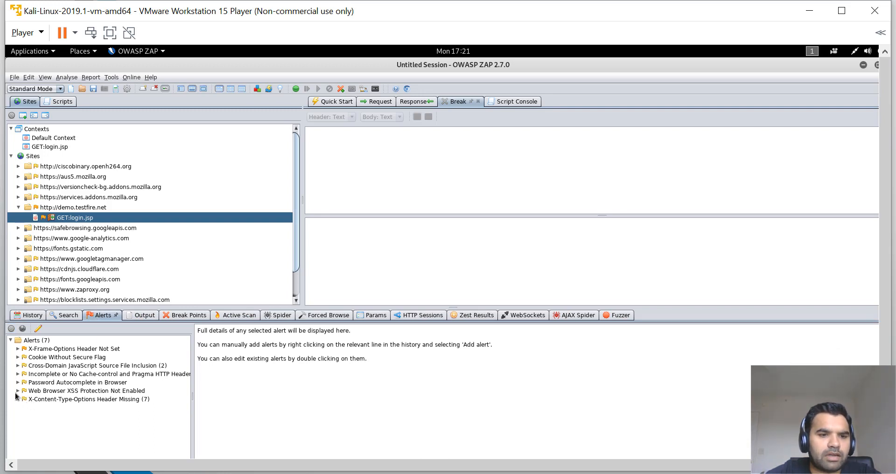
click(18, 357)
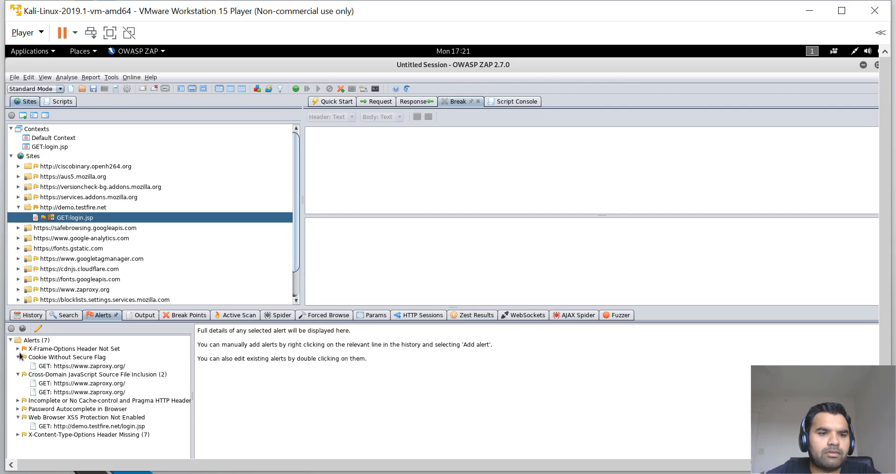
click(97, 358)
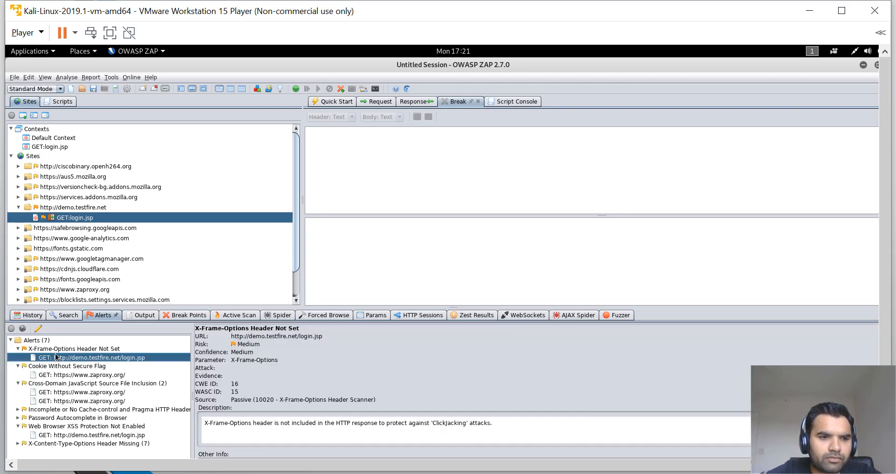
click(97, 382)
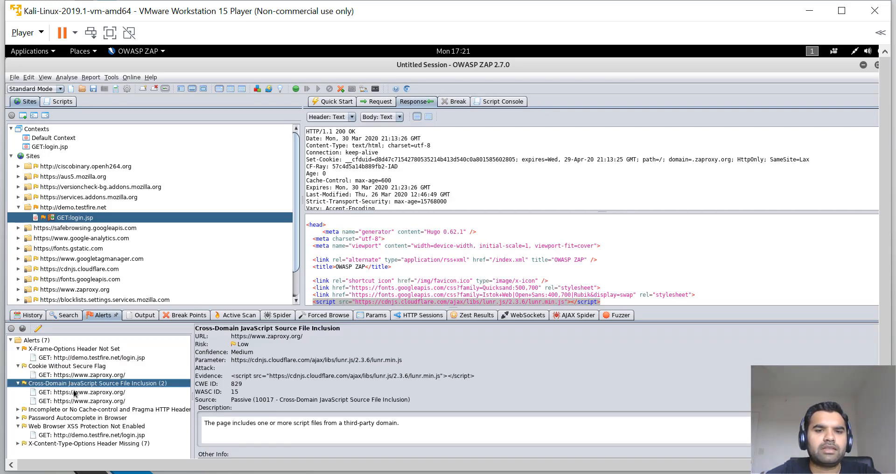
click(65, 366)
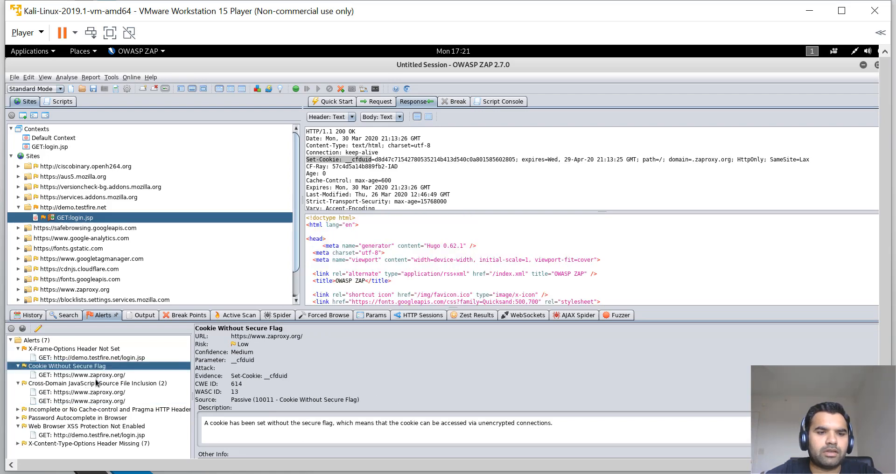
click(86, 375)
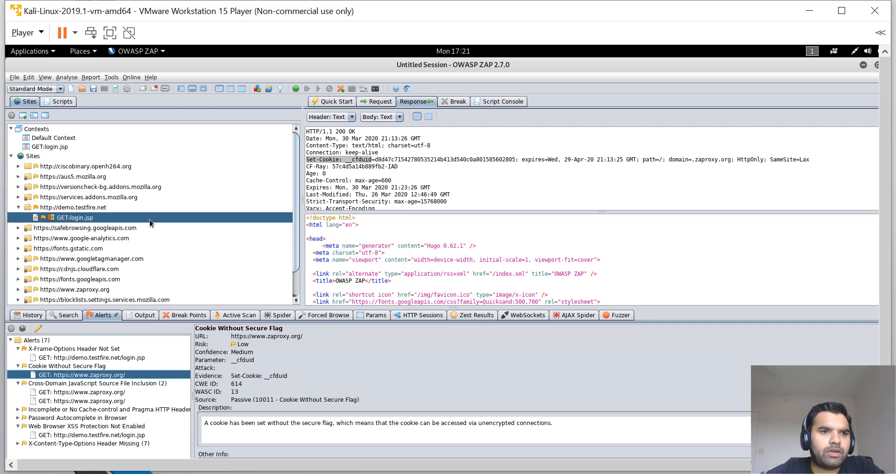
Export the scan findings as an ASCII HTML report saved as test.html.
click(90, 77)
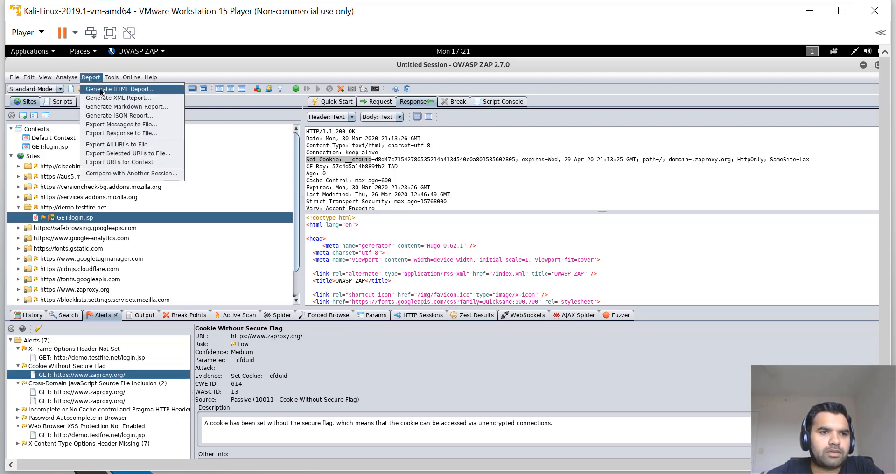
click(119, 89)
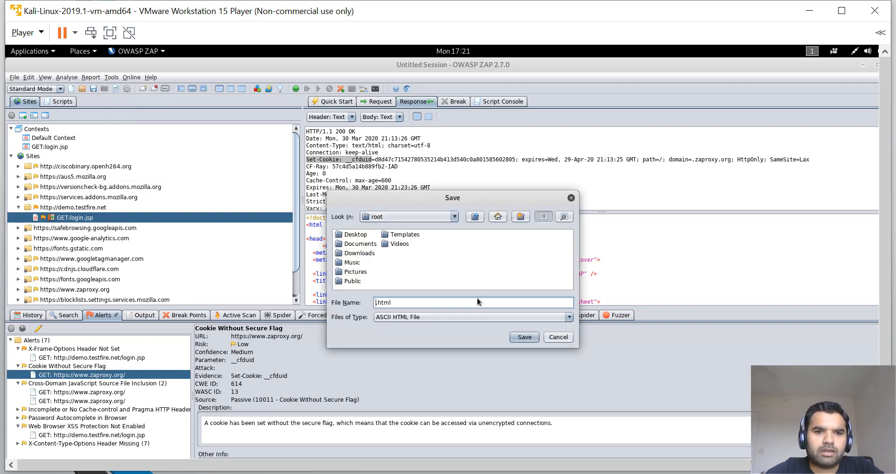
text(test)
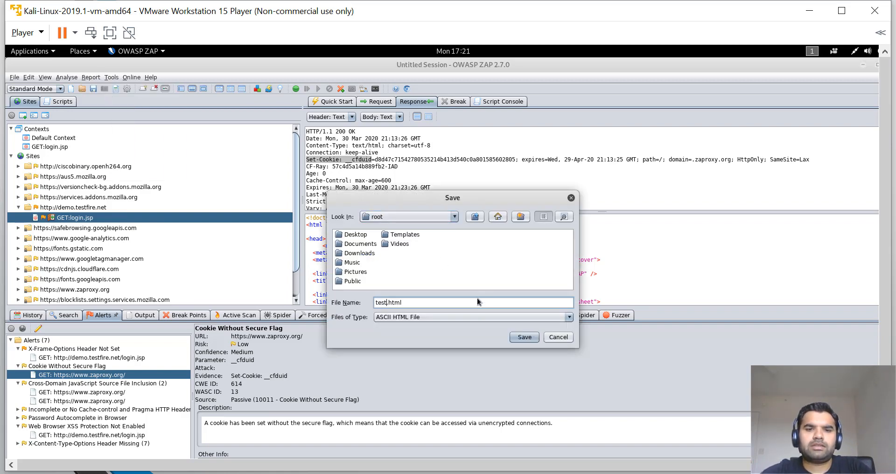
click(523, 337)
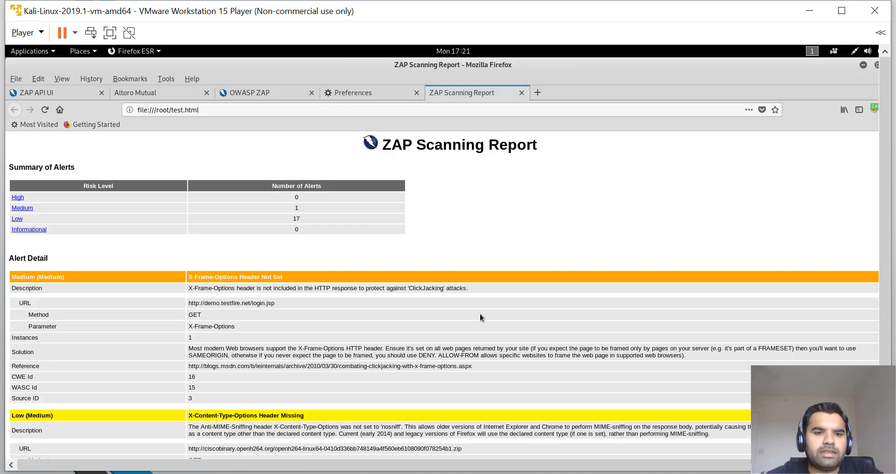
Scroll the report and jump to the Medium alert, X-Frame-Options Header Not Set on login.jsp.
scroll(down, 3)
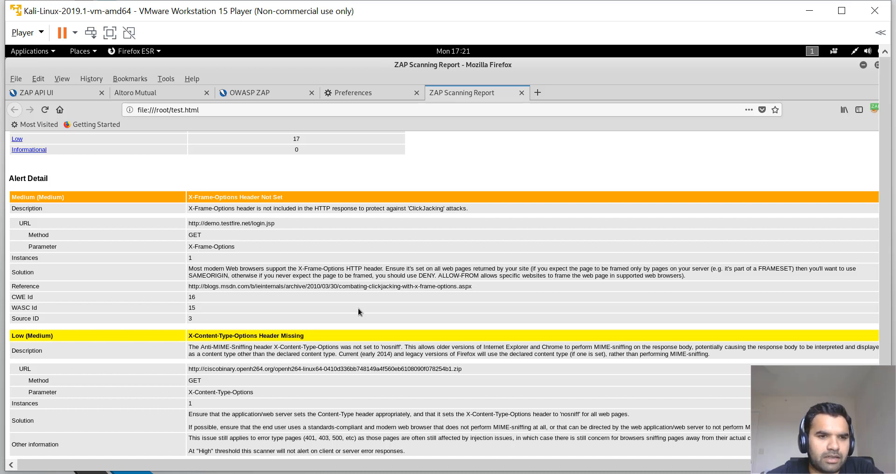
scroll(up, 3)
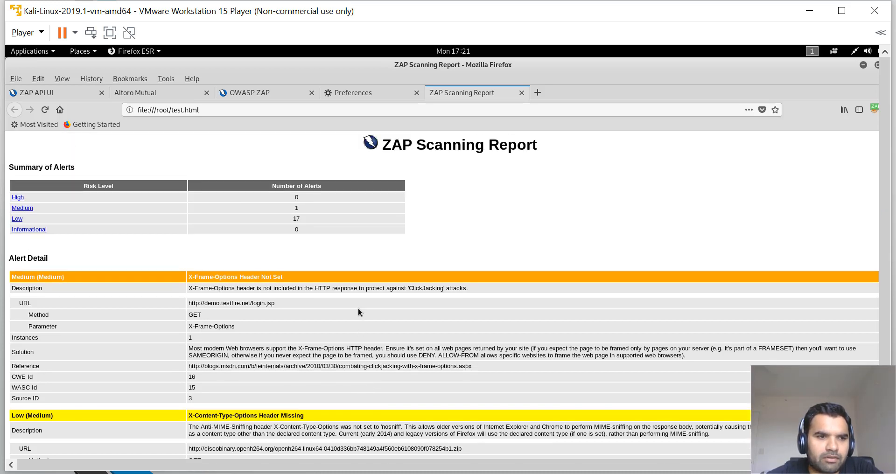
mouse_move(18, 212)
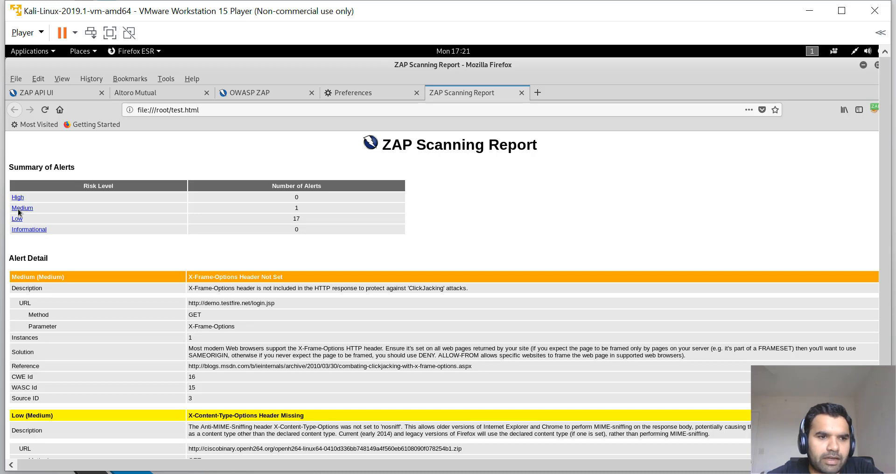
click(22, 207)
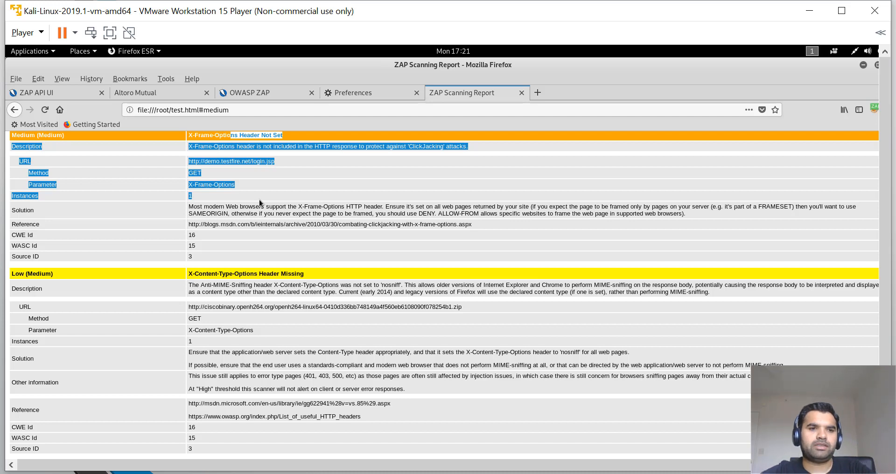
click(260, 202)
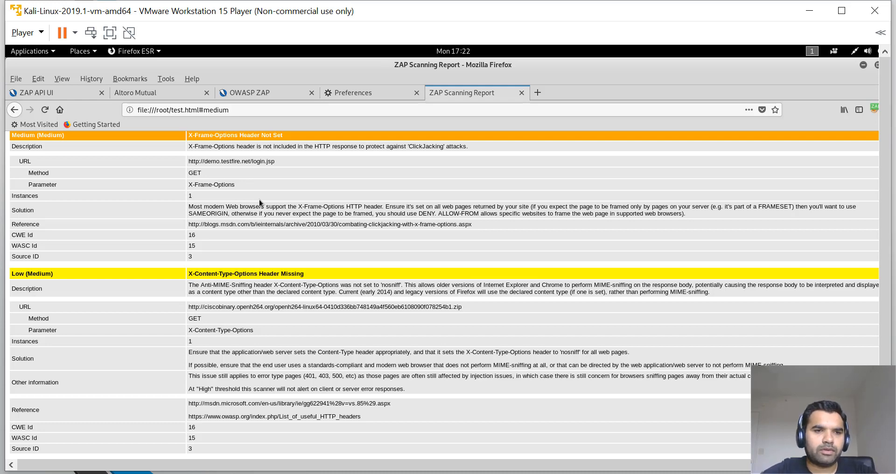
click(249, 92)
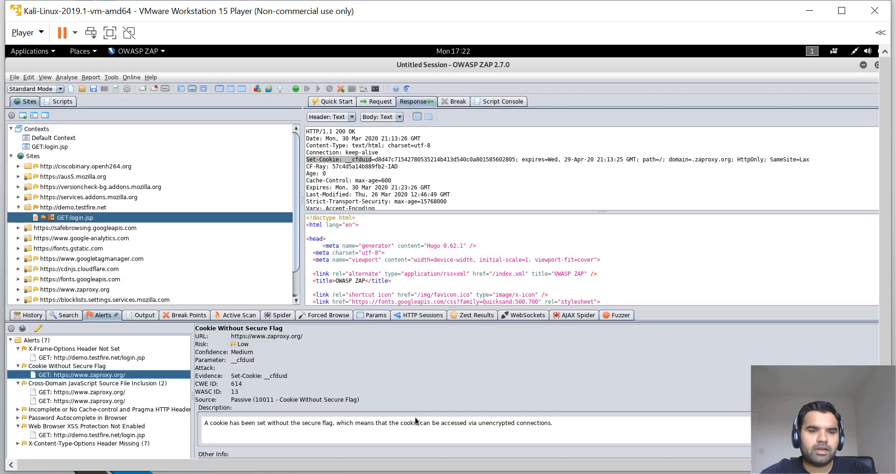
mouse_move(396, 268)
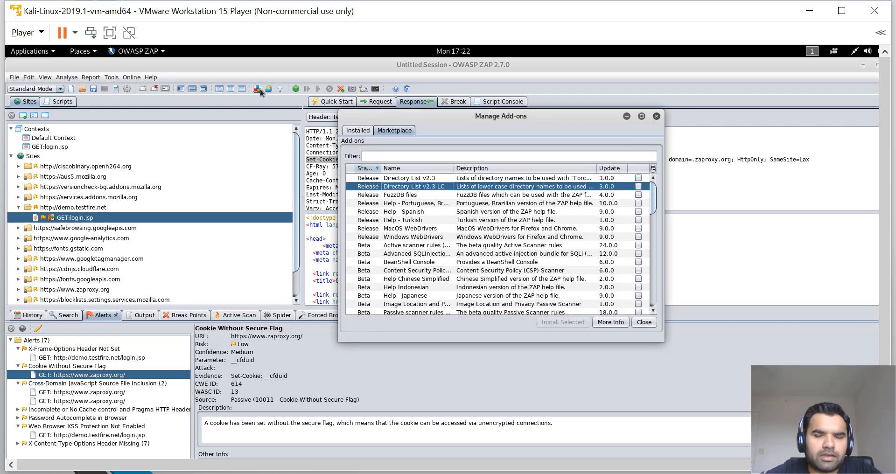
click(642, 116)
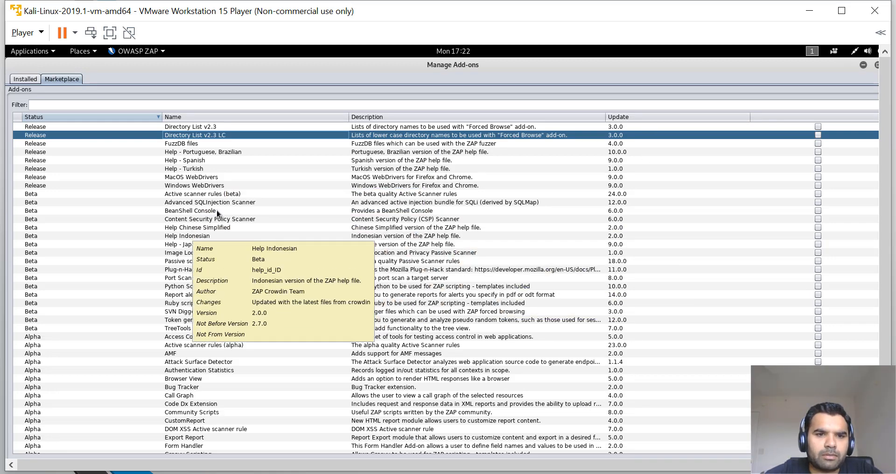
click(209, 202)
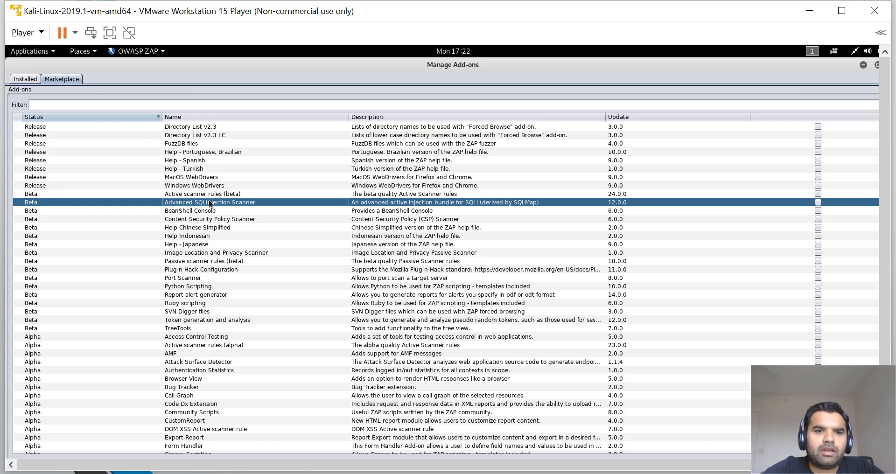
mouse_move(45, 285)
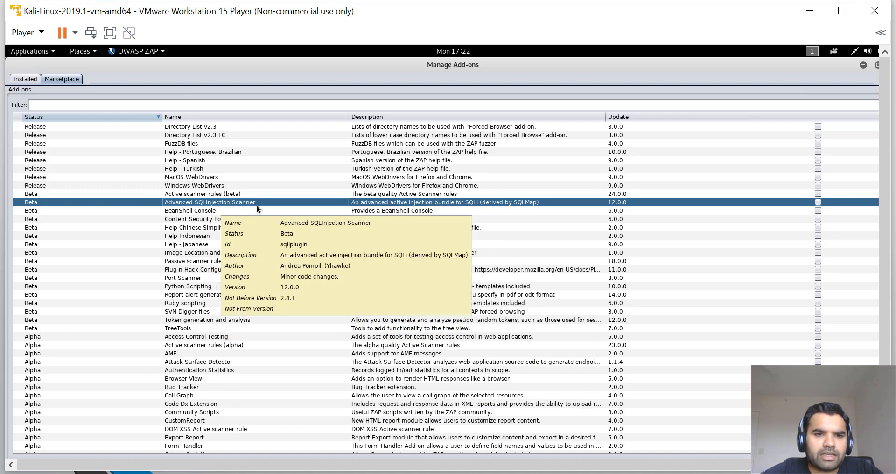
scroll(down, 3)
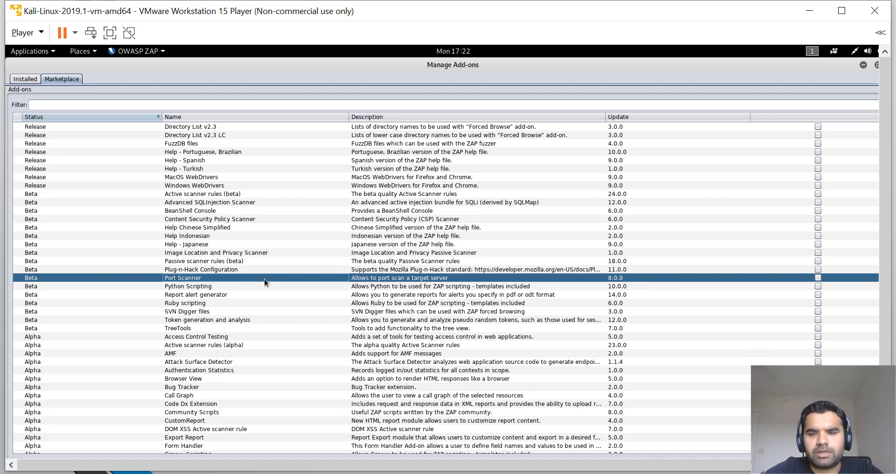
mouse_move(200, 165)
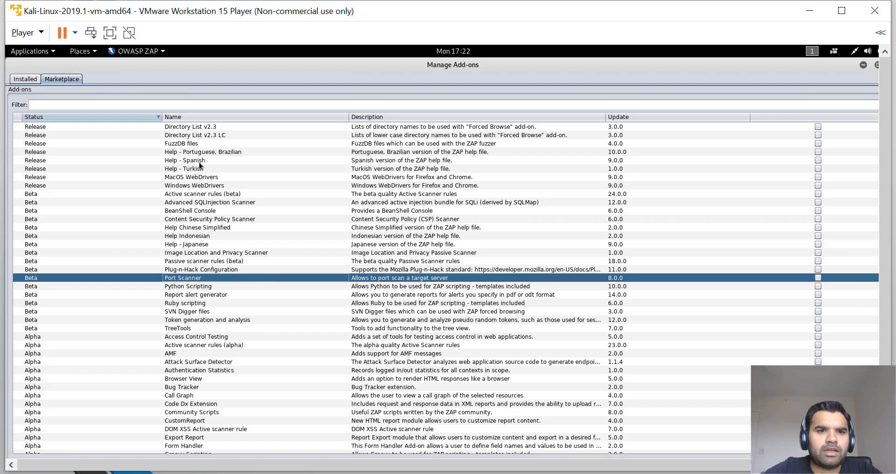
click(181, 143)
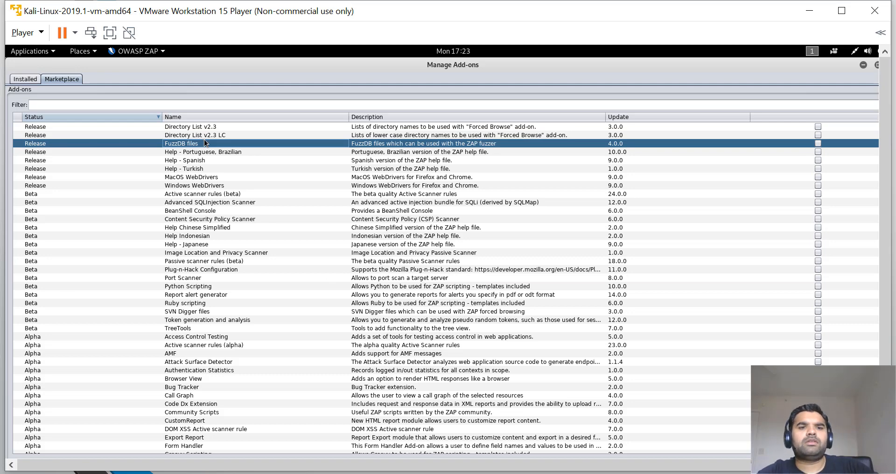
mouse_move(489, 74)
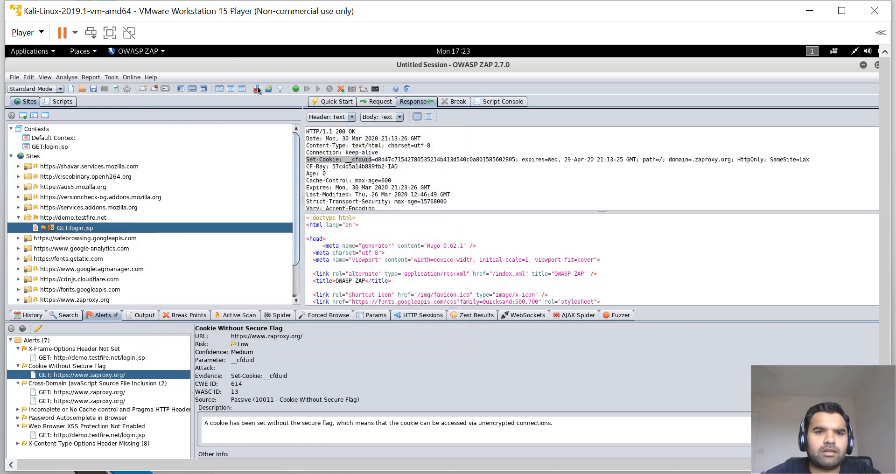
click(256, 88)
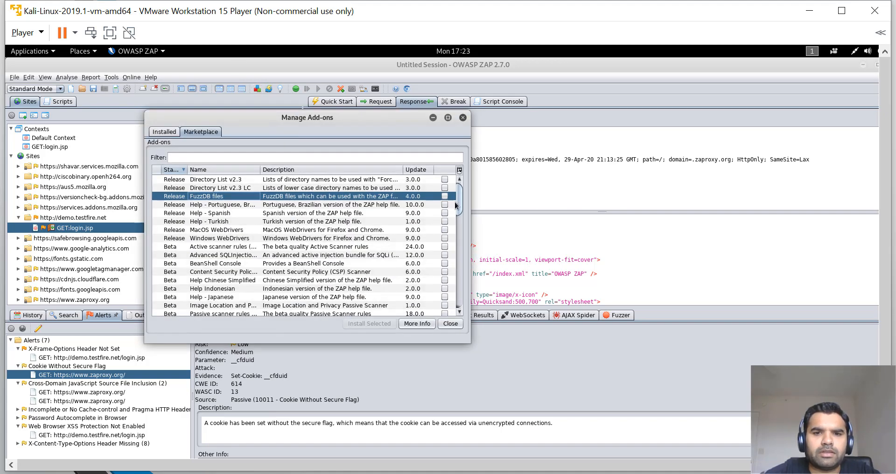
click(445, 196)
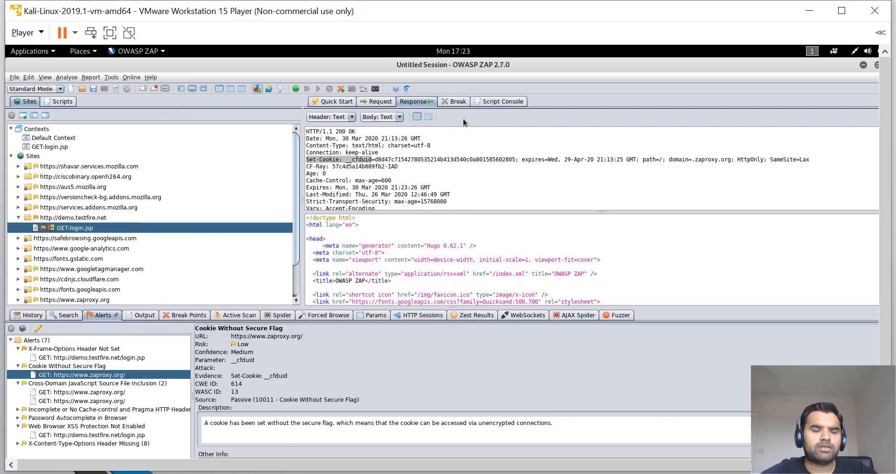
mouse_move(426, 235)
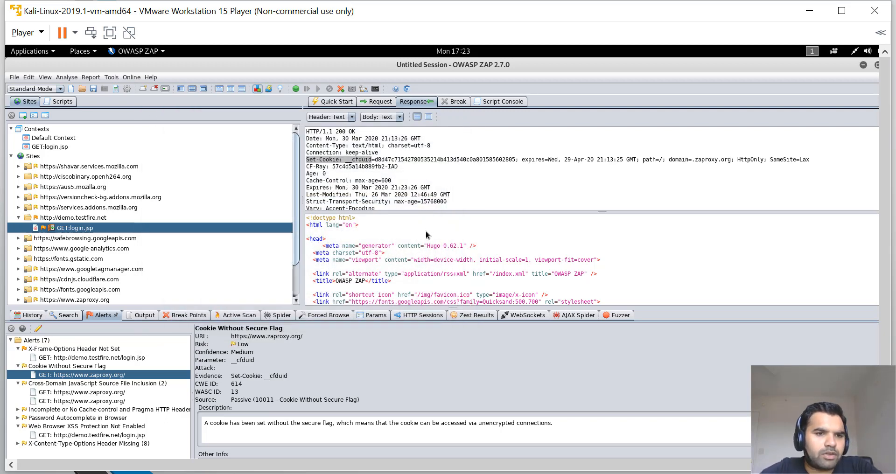
mouse_move(118, 84)
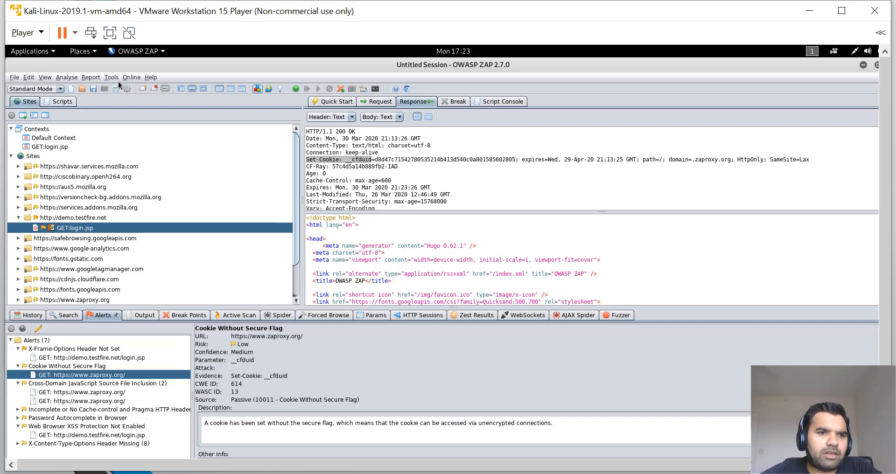
Open the Tools menu to view Spider, Active Scan, Fuzz and Options.
click(112, 77)
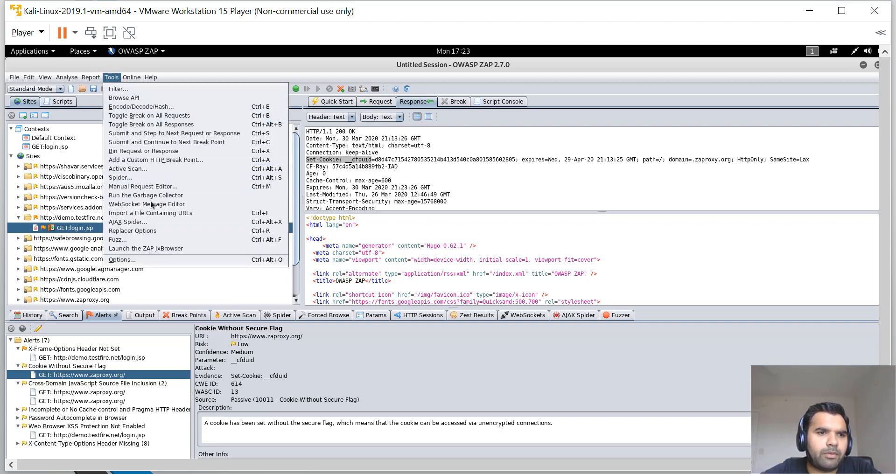
mouse_move(128, 169)
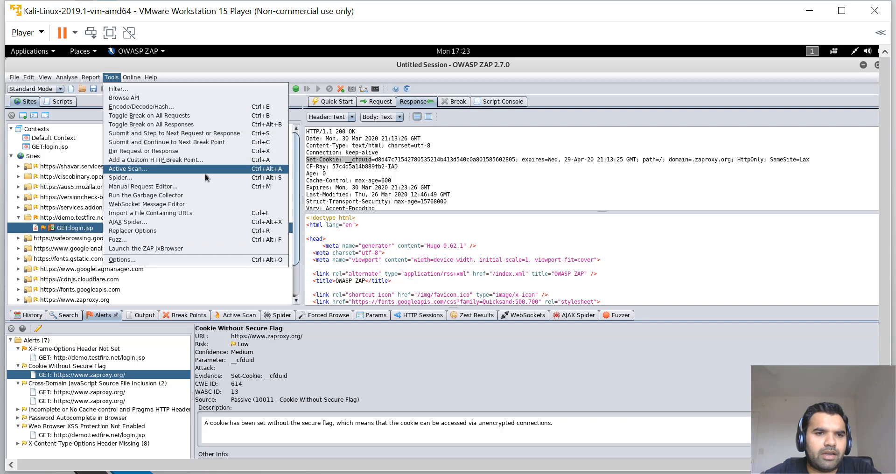
mouse_move(178, 142)
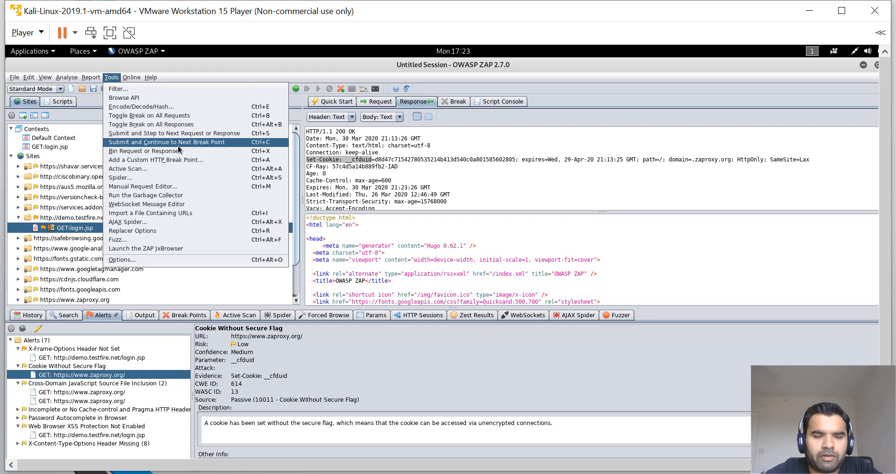
mouse_move(183, 133)
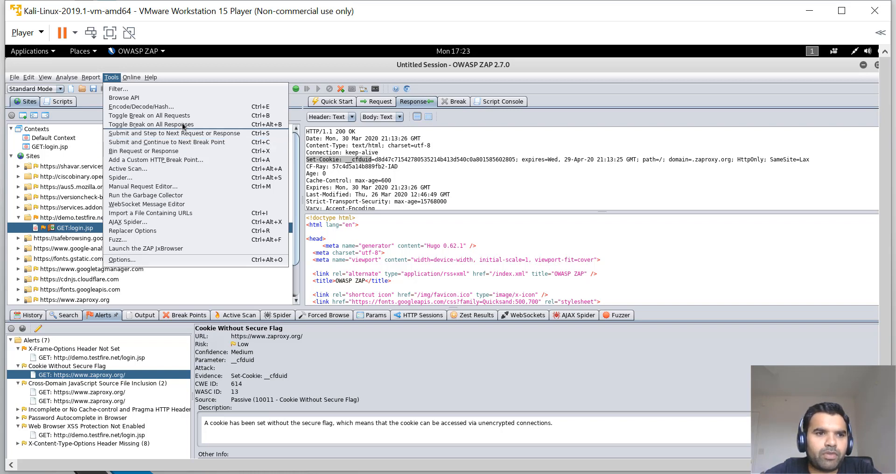
mouse_move(417, 222)
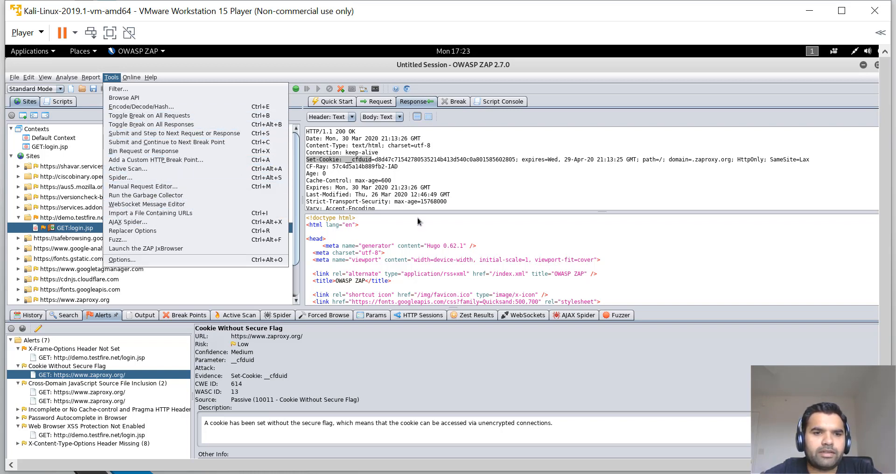